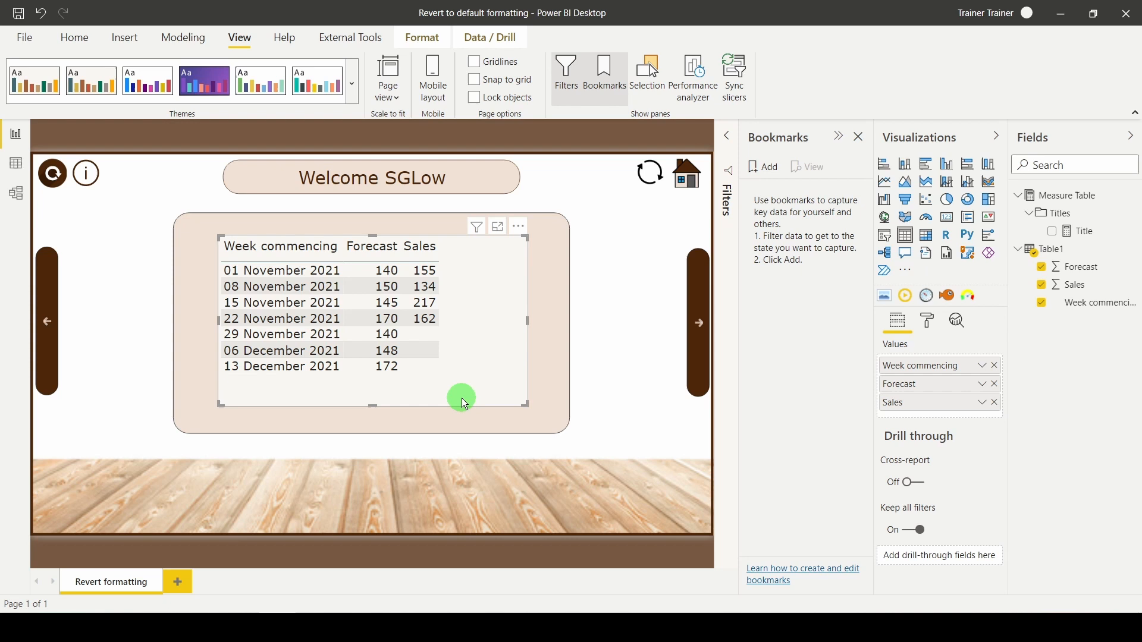
Close the Bookmarks pane to show the Week commencing, Forecast and Sales table.
{"action": "left_click", "coordinate": [419, 246]}
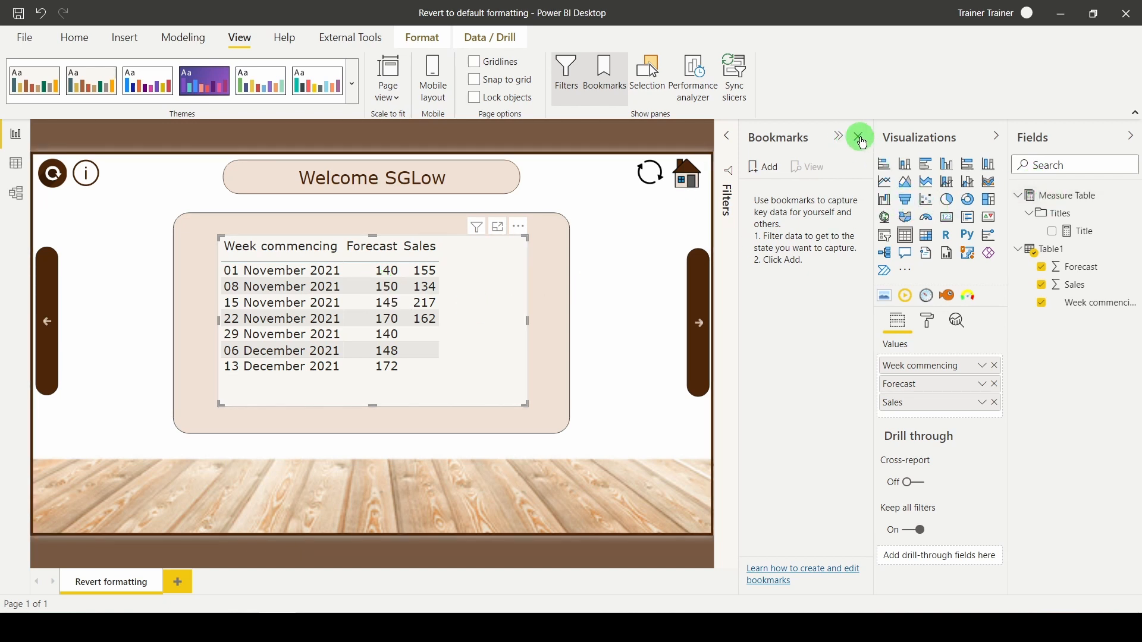
{"action": "left_click", "coordinate": [860, 138]}
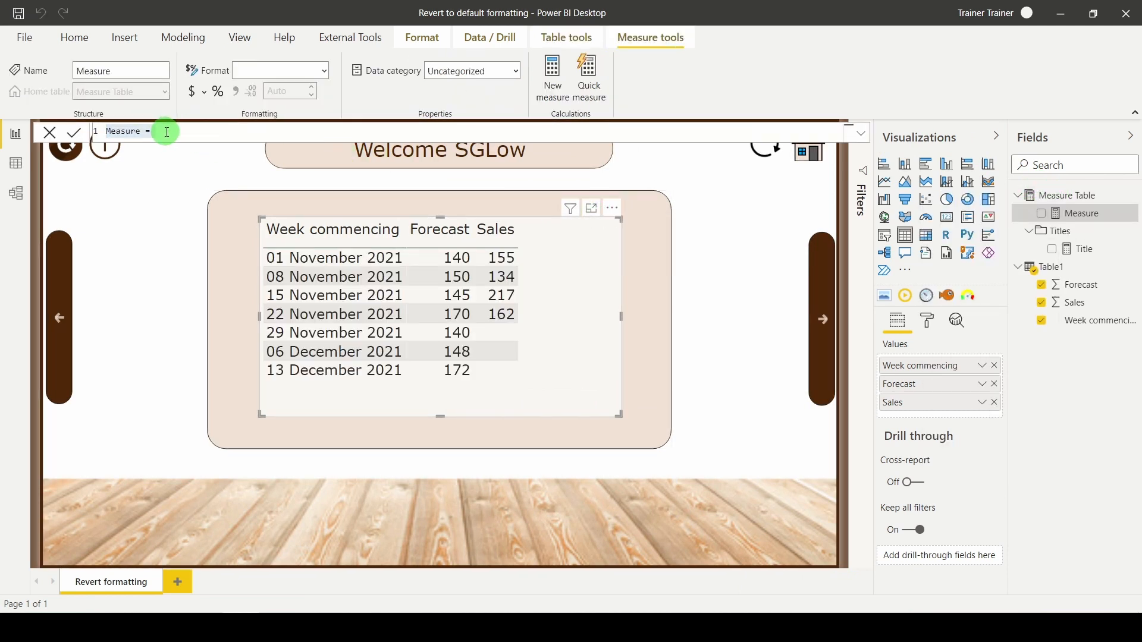
Start the Swap the row colour measure: SELECTEDVALUE(Table1[Sales]) >= SELECTEDVALUE of Forecast.
{"action": "type", "text": "Swap the row colo"}
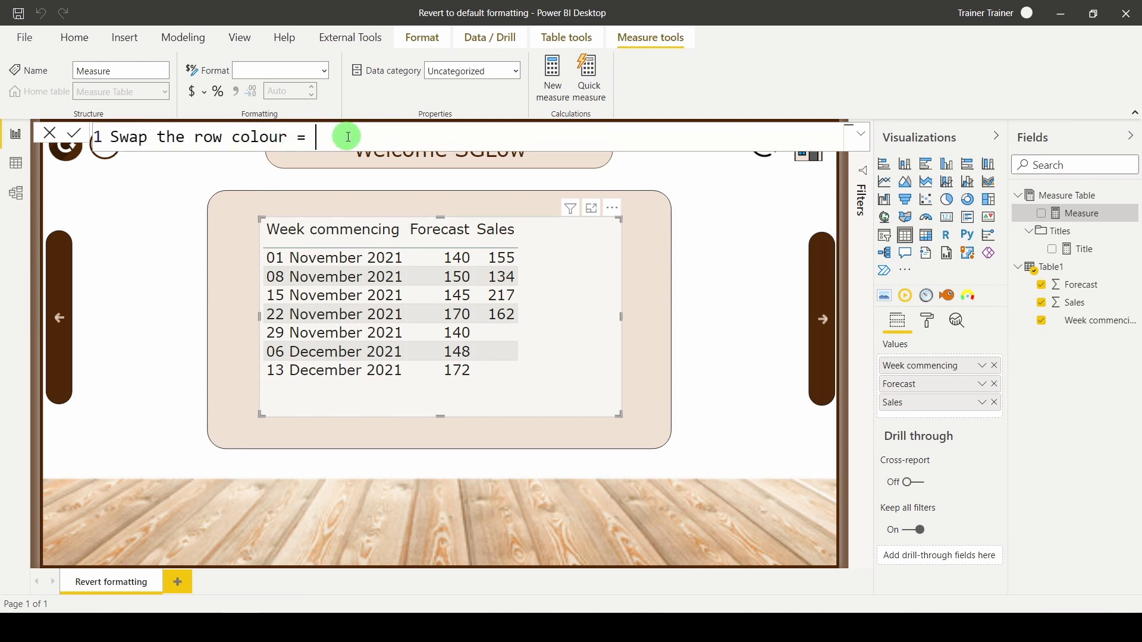
{"action": "type", "text": "Sel"}
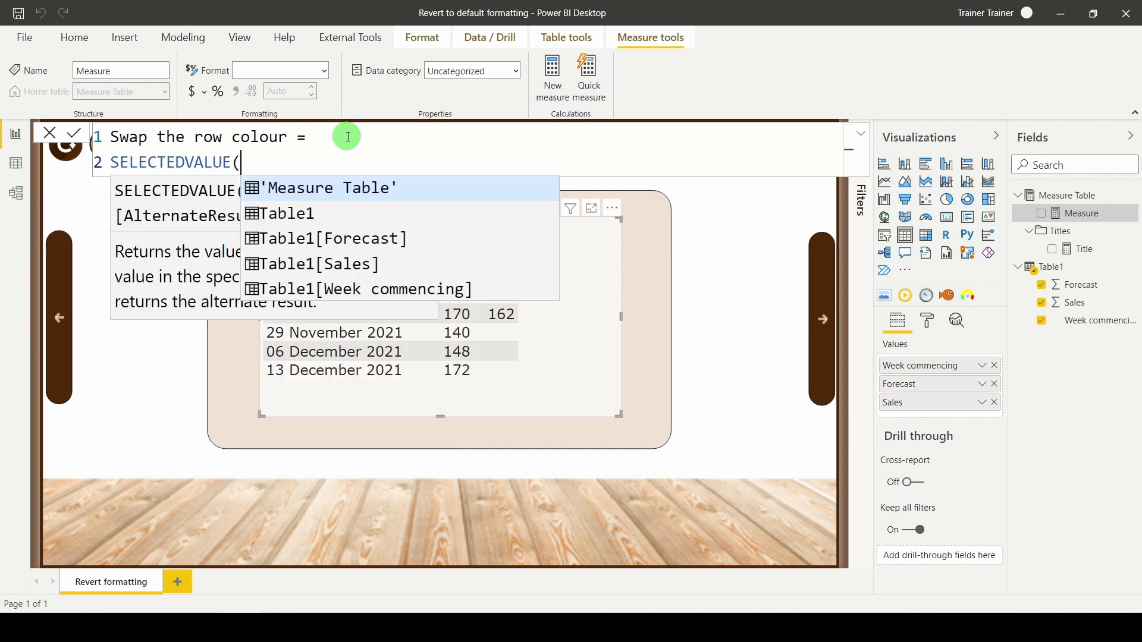
{"action": "type", "text": "sal"}
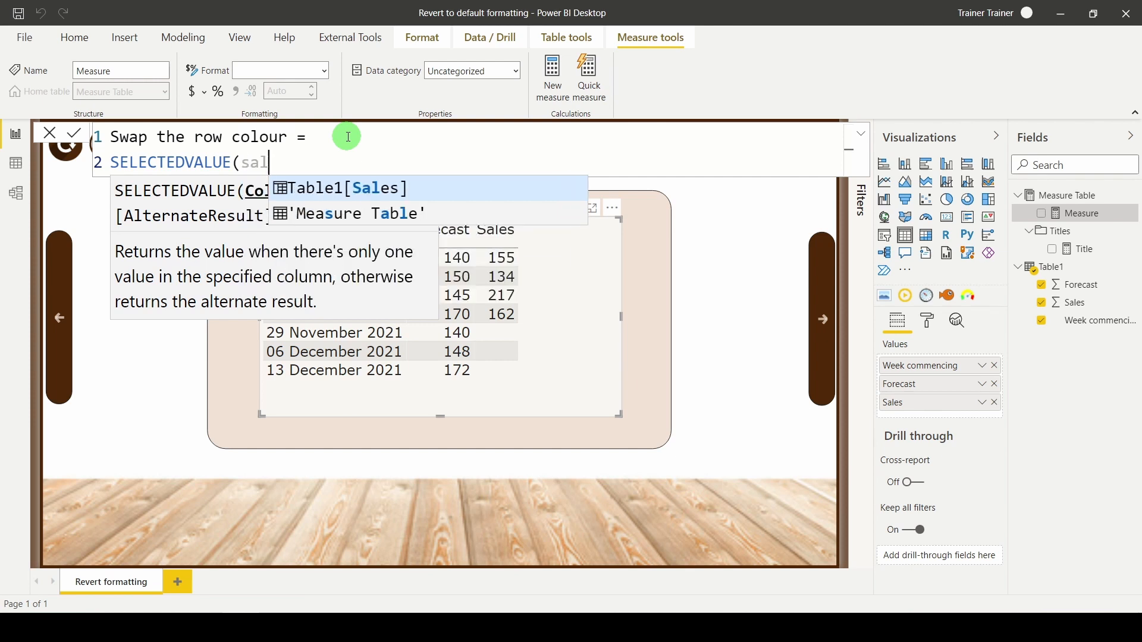
{"action": "left_click", "coordinate": [347, 188]}
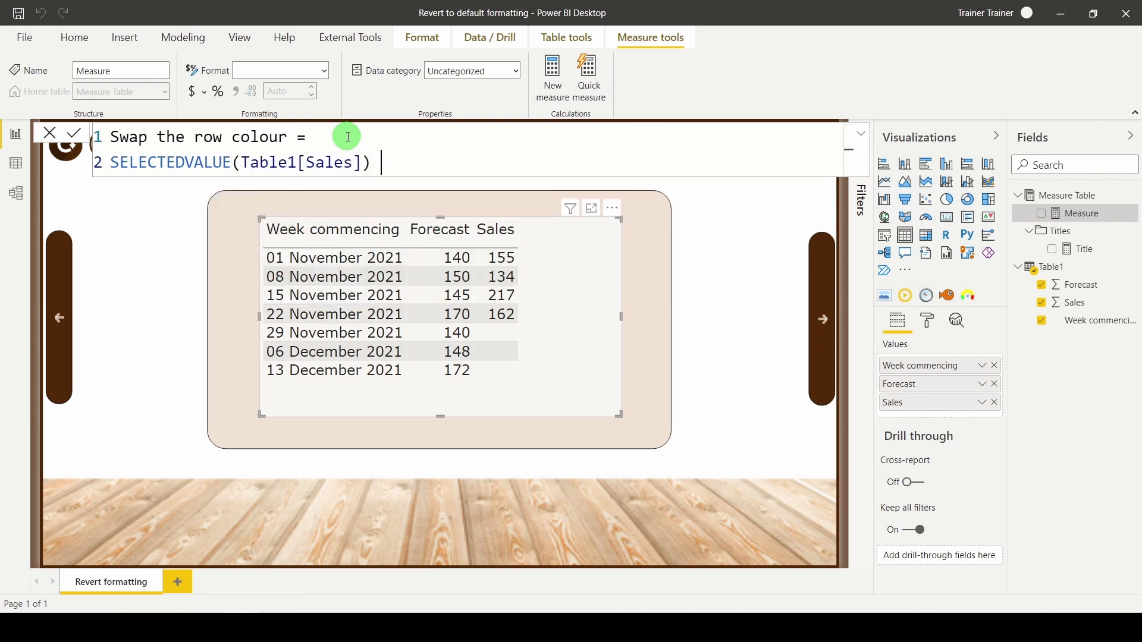
{"action": "type", "text": ">="}
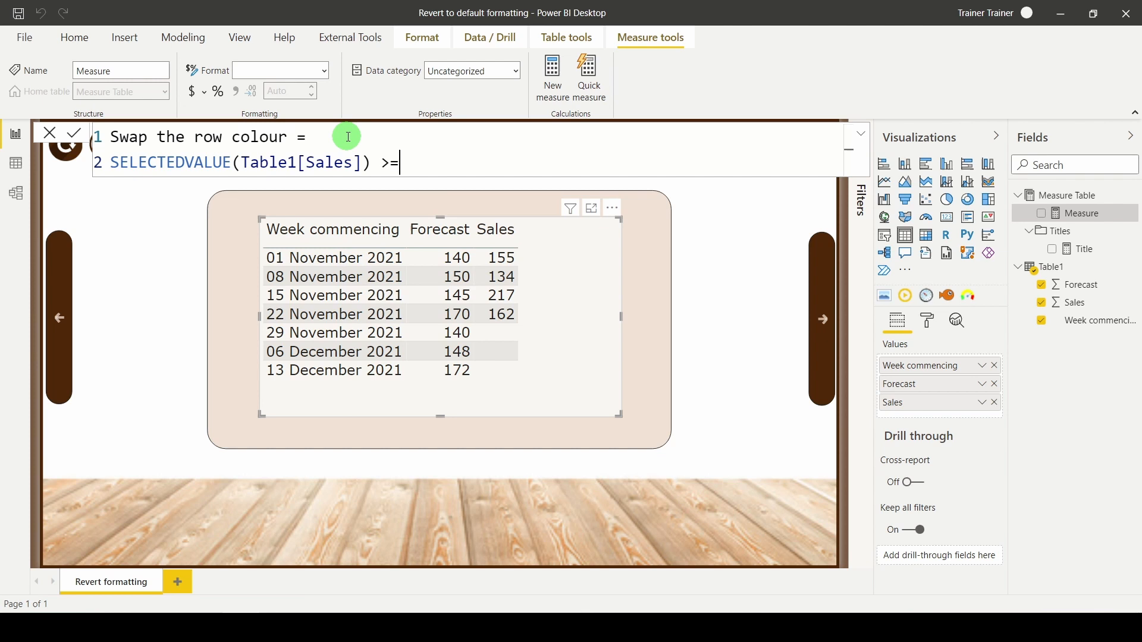
{"action": "type", "text": "sele"}
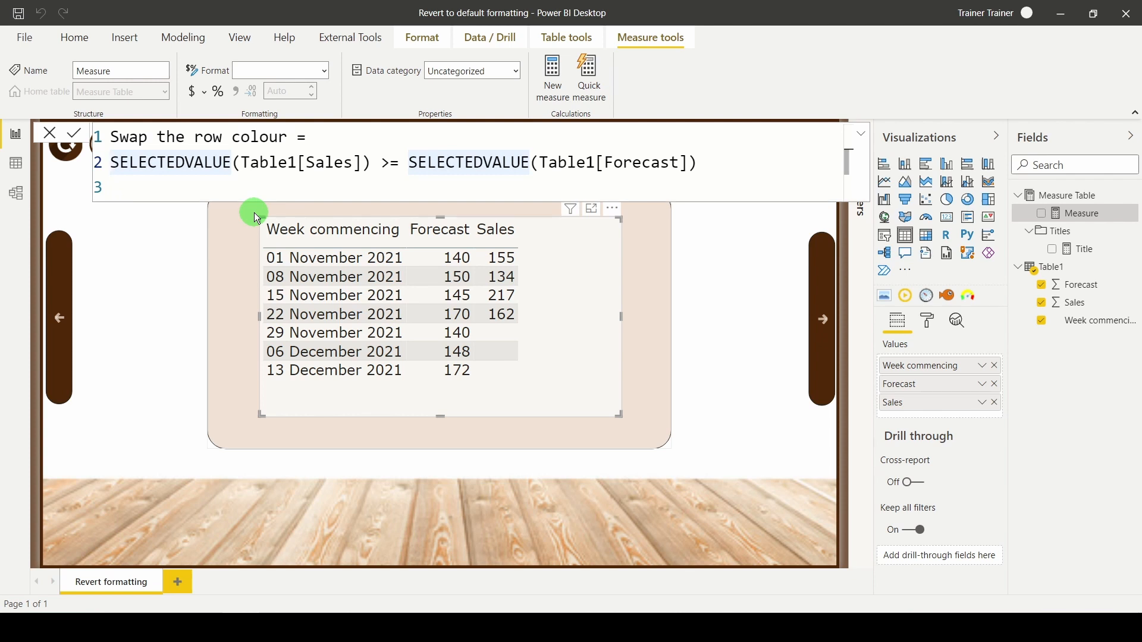
Wrap the comparison in SWITCH(TRUE(), ...) returning "Green".
{"action": "key", "text": "Return"}
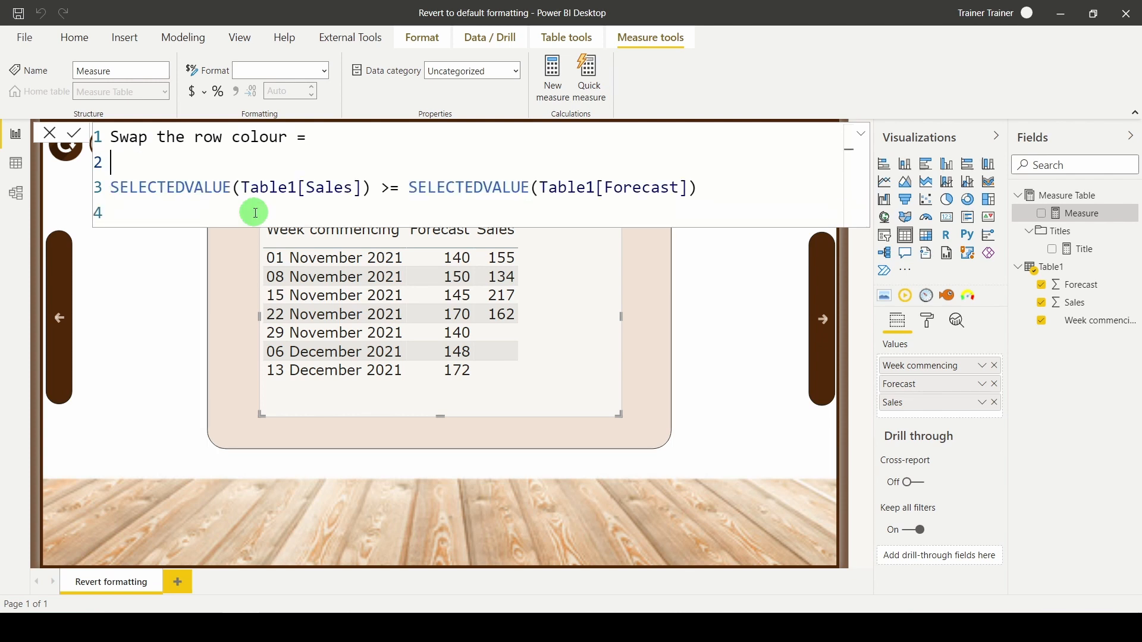
{"action": "type", "text": "SWITCH("}
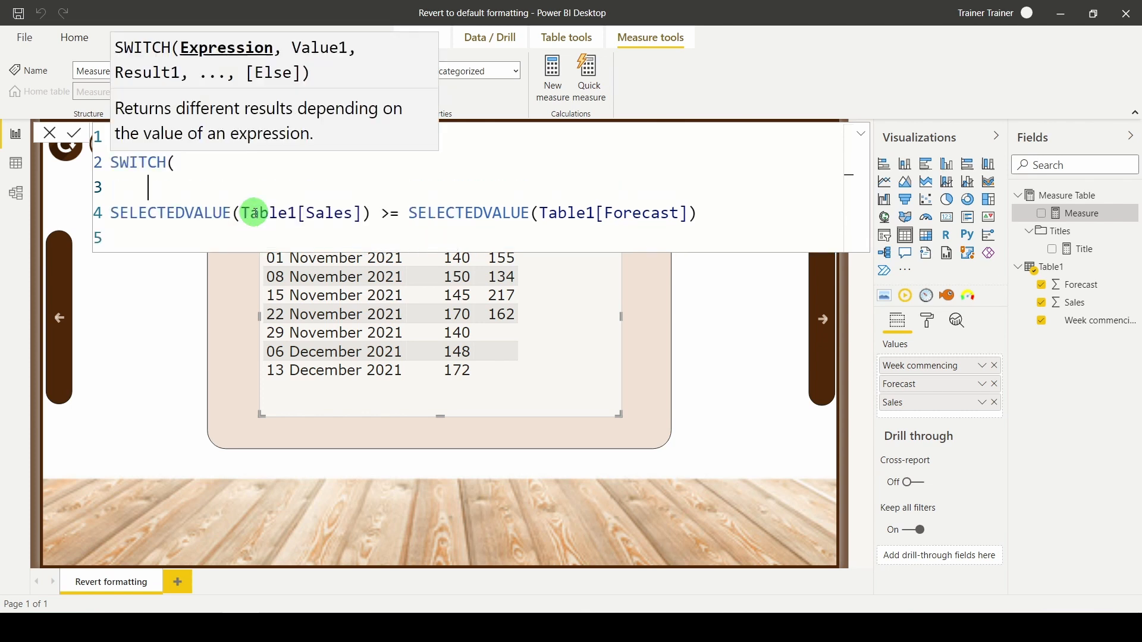
{"action": "type", "text": "TRUE("}
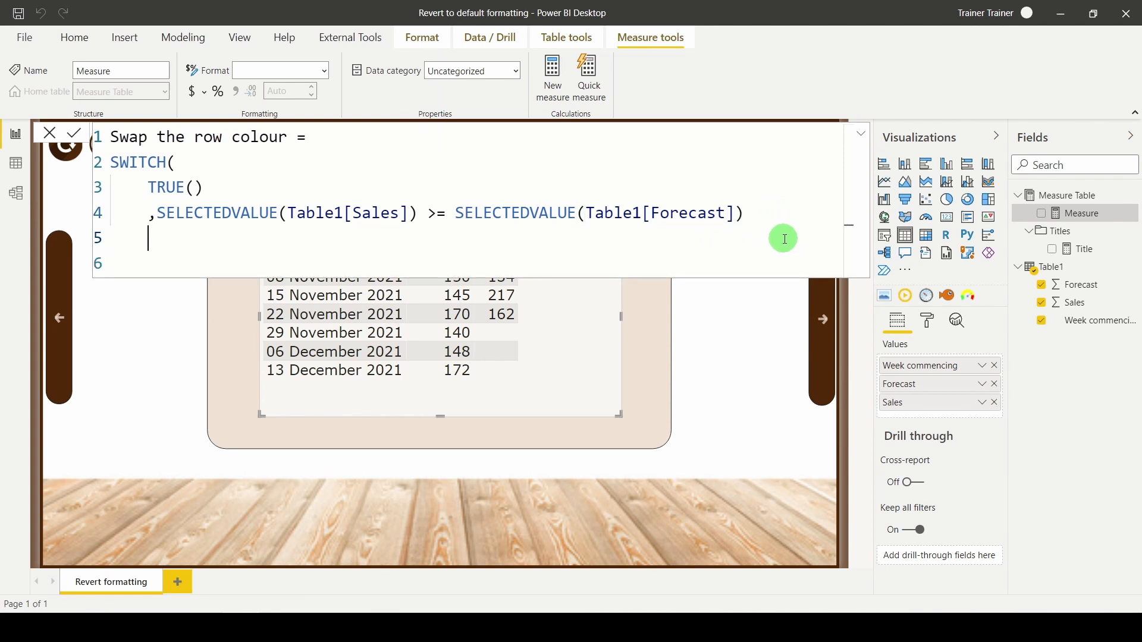
{"action": "type", "text": ",\""}
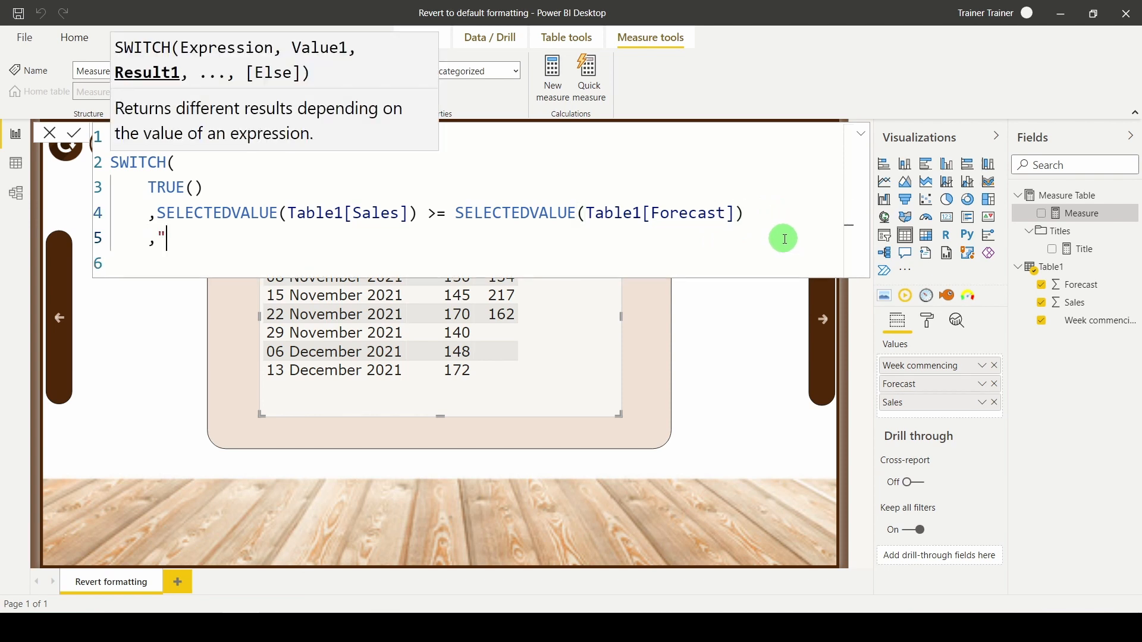
{"action": "type", "text": "Greeb"}
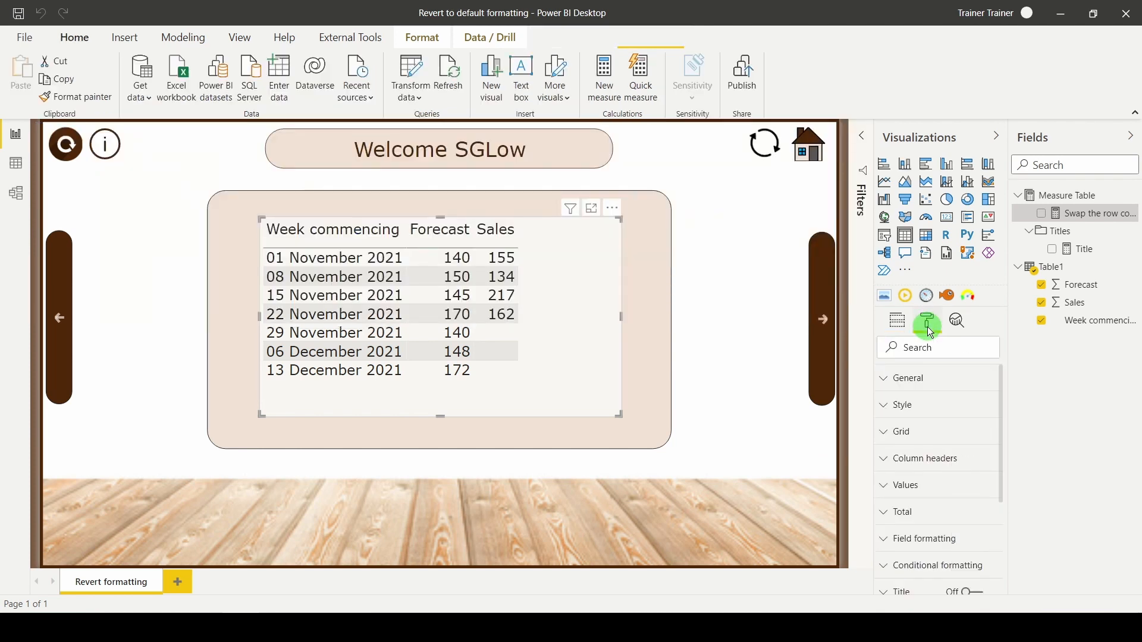
{"action": "mouse_move", "coordinate": [914, 495]}
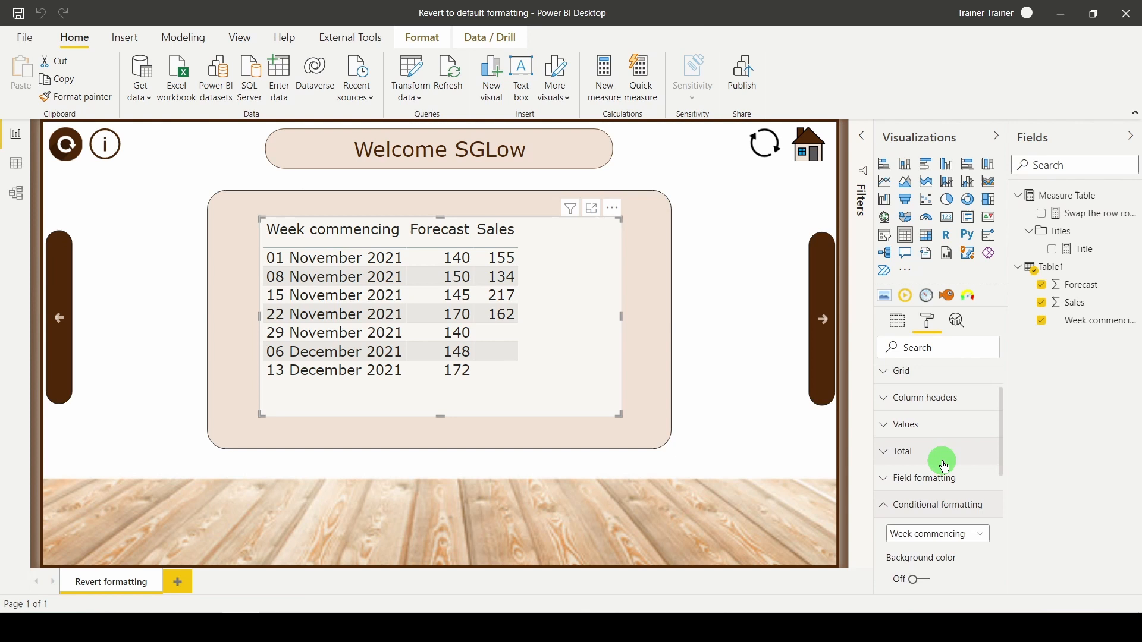
Turn on Sales background colour formatting by field value of Swap the row colour.
{"action": "left_click", "coordinate": [934, 534]}
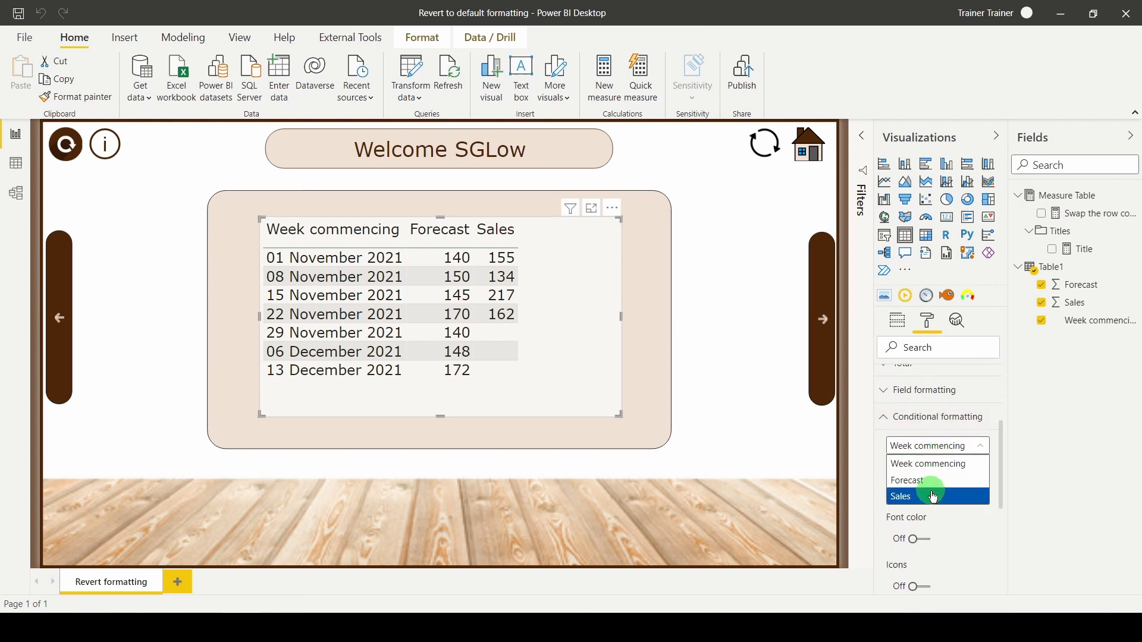
{"action": "left_click", "coordinate": [902, 496]}
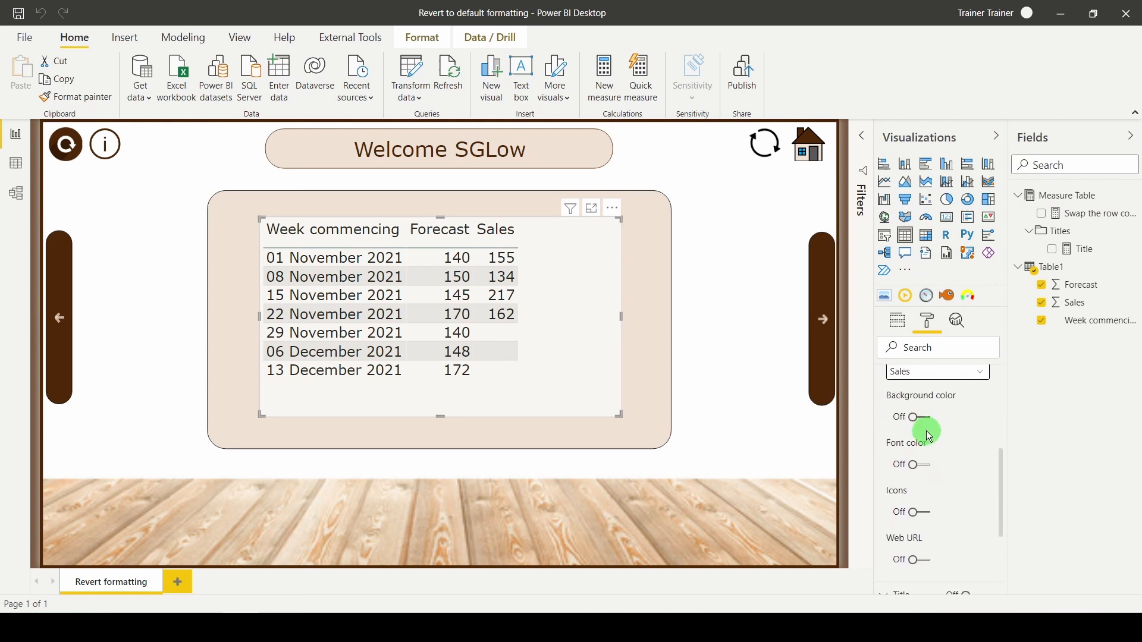
{"action": "left_click", "coordinate": [909, 417]}
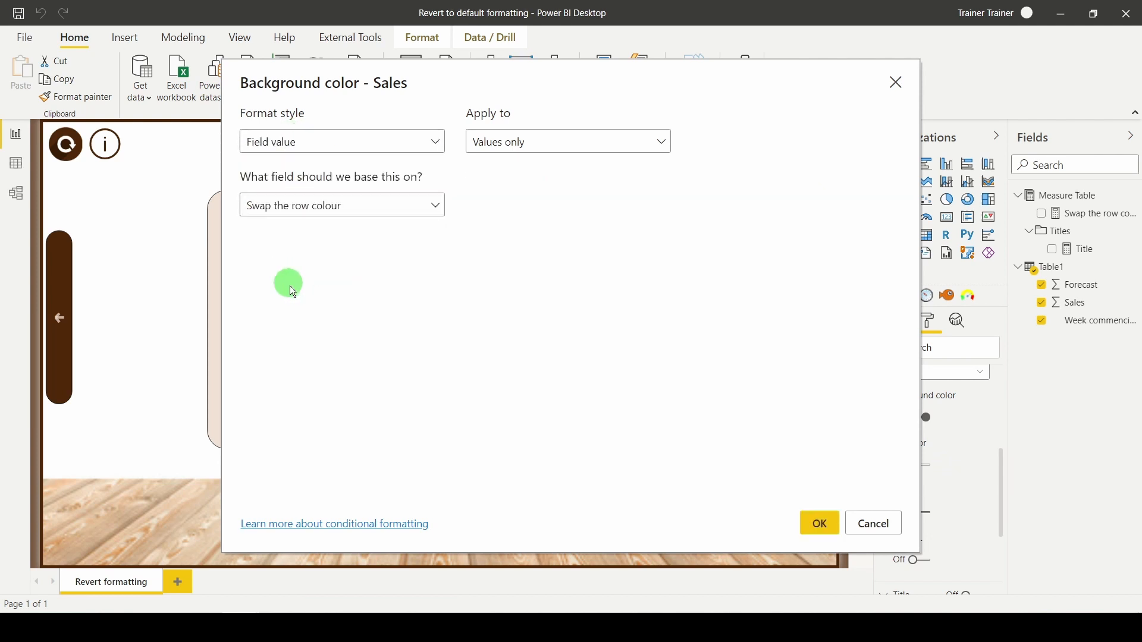
{"action": "left_click", "coordinate": [818, 522]}
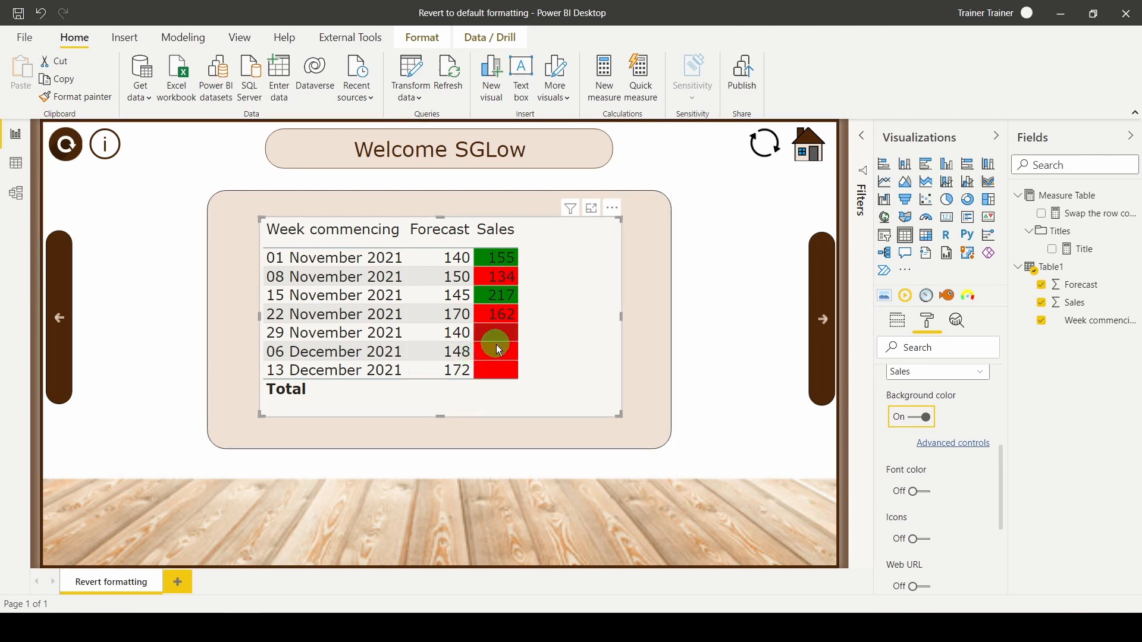
{"action": "mouse_move", "coordinate": [497, 371]}
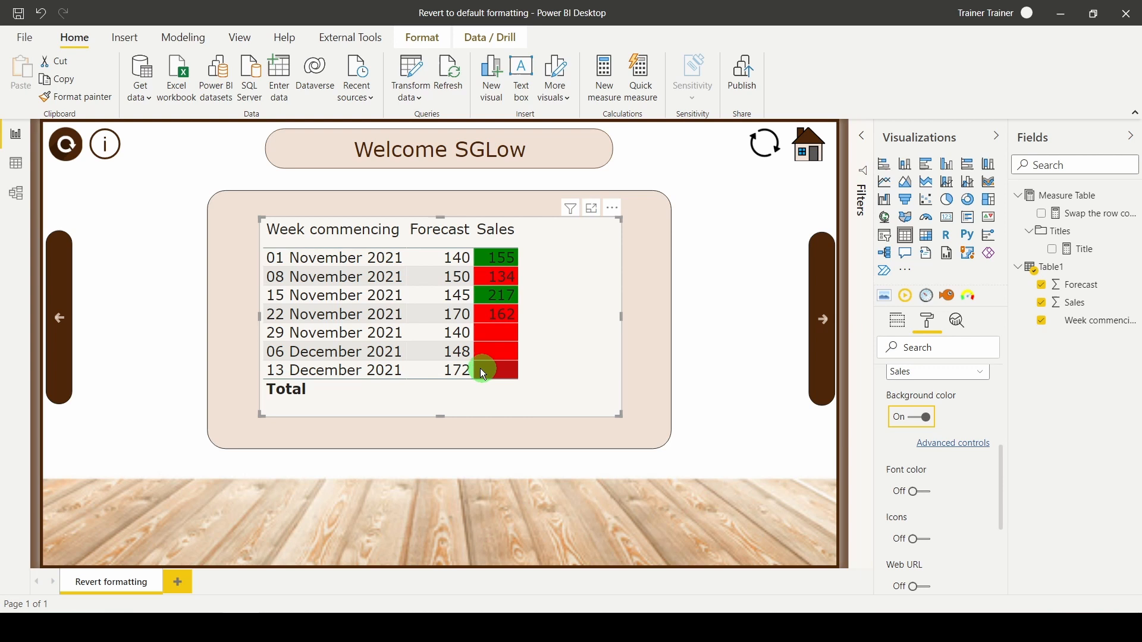
{"action": "mouse_move", "coordinate": [389, 337]}
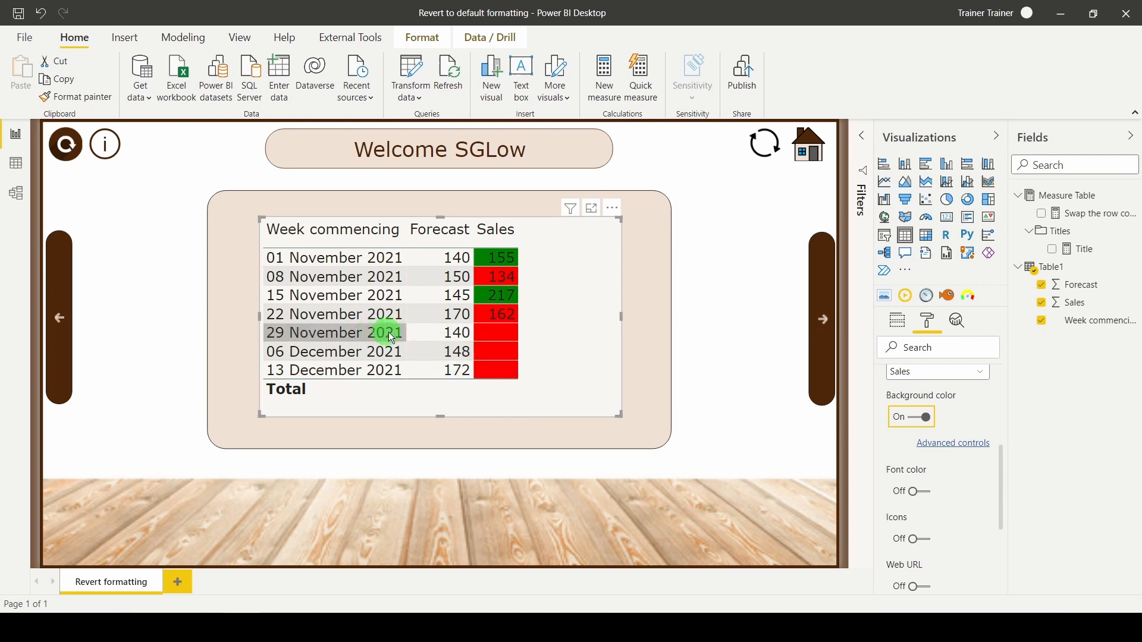
{"action": "mouse_move", "coordinate": [380, 356]}
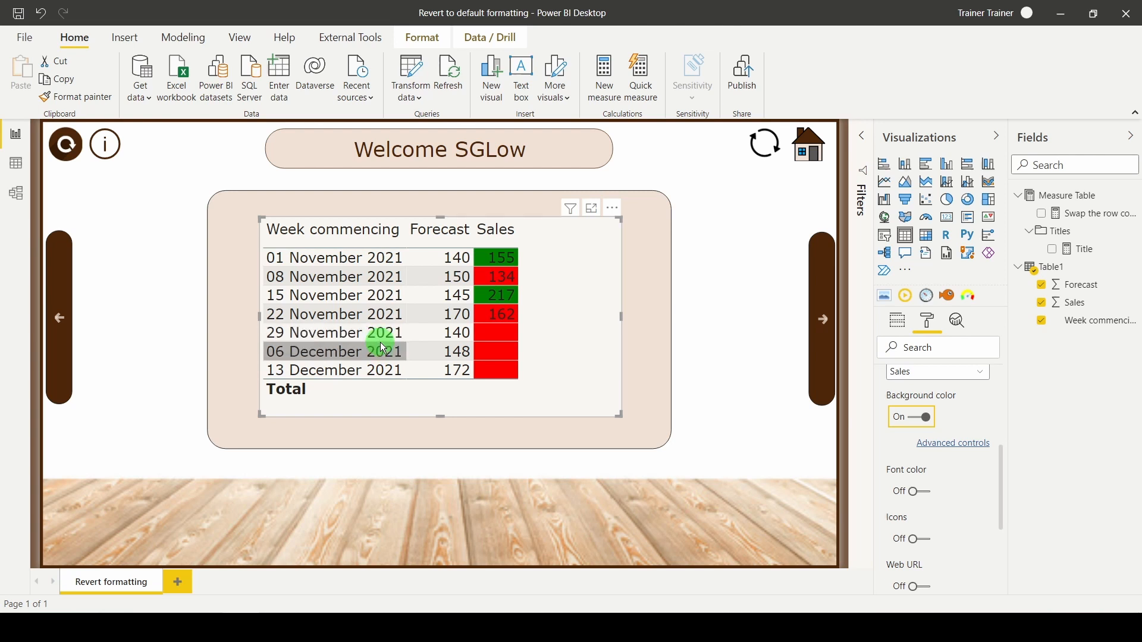
{"action": "mouse_move", "coordinate": [379, 337]}
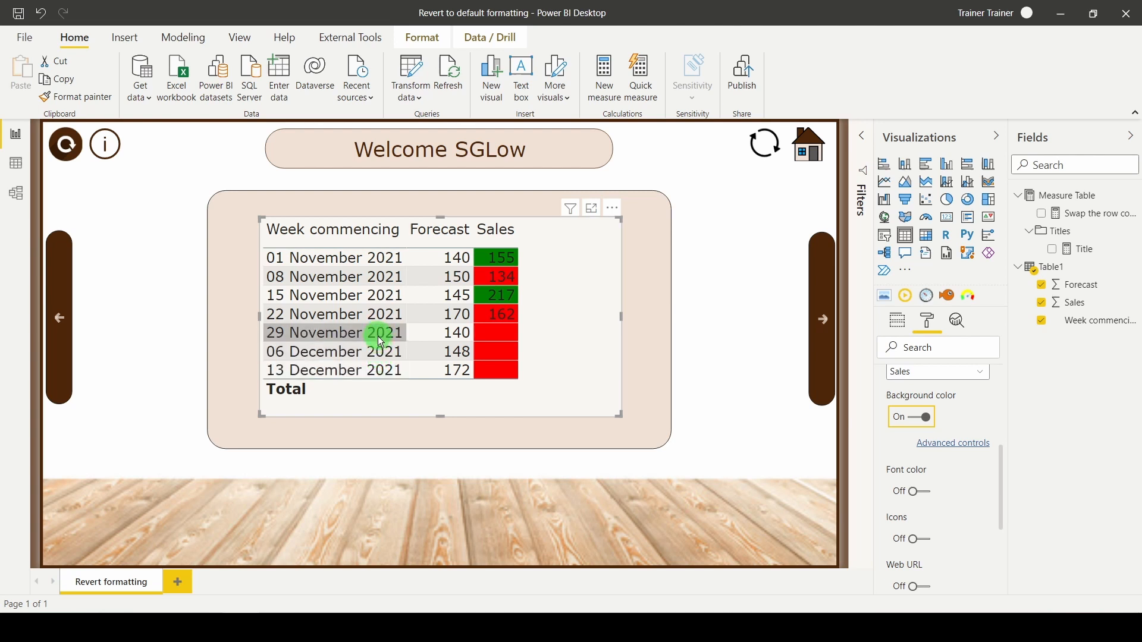
{"action": "mouse_move", "coordinate": [367, 343]}
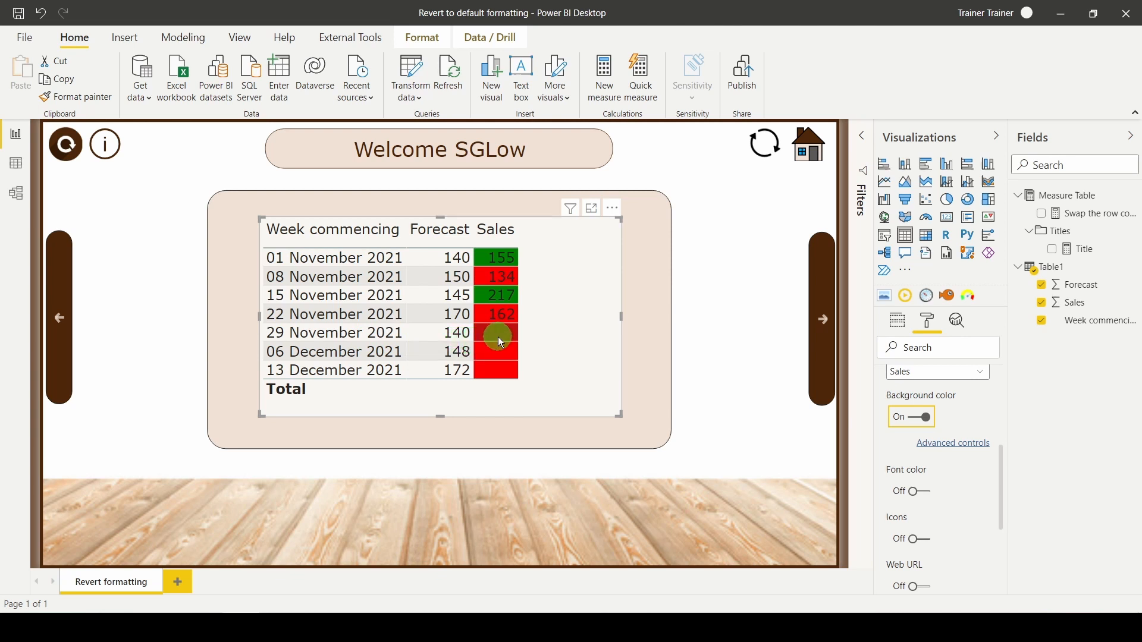
{"action": "mouse_move", "coordinate": [499, 370]}
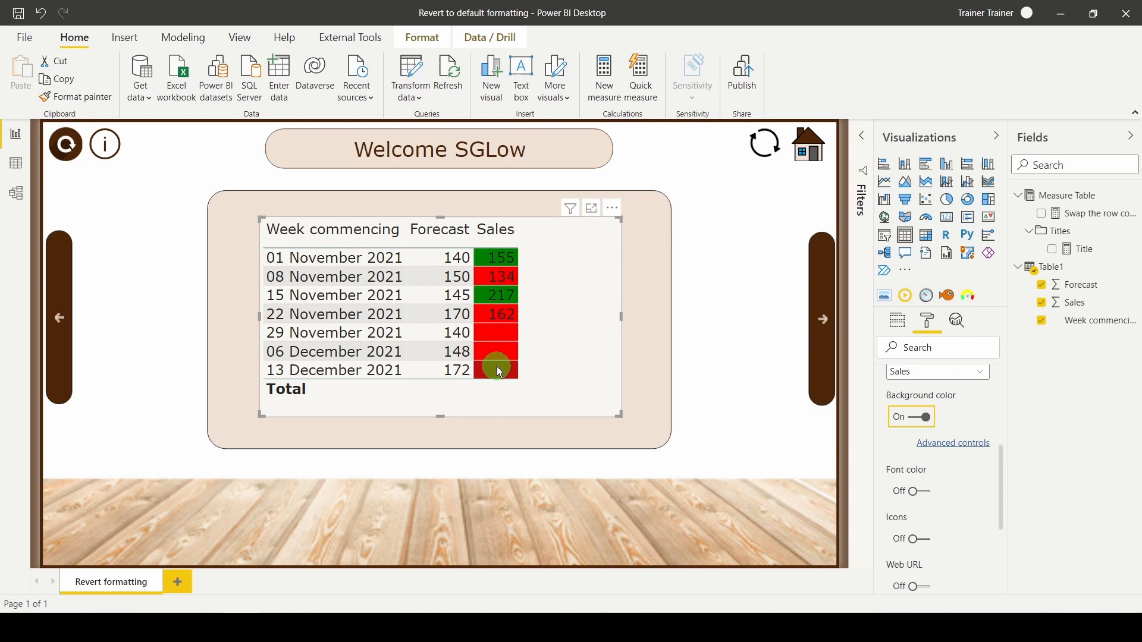
{"action": "mouse_move", "coordinate": [342, 332]}
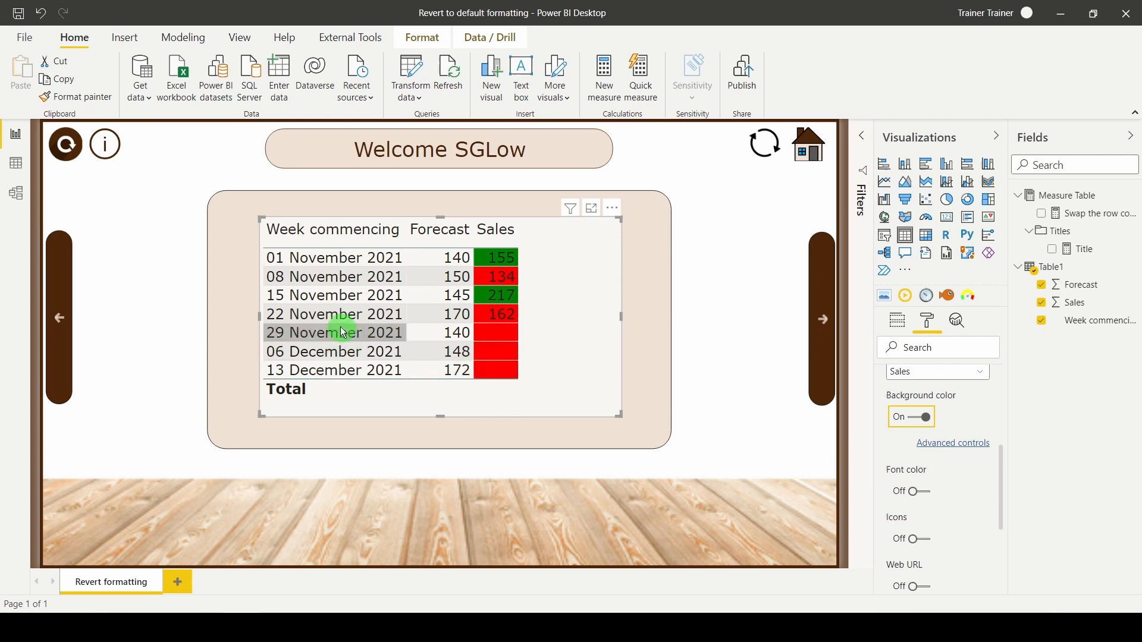
Sort the table by Forecast ascending and reopen the Swap the row colour formula.
{"action": "left_click", "coordinate": [331, 229]}
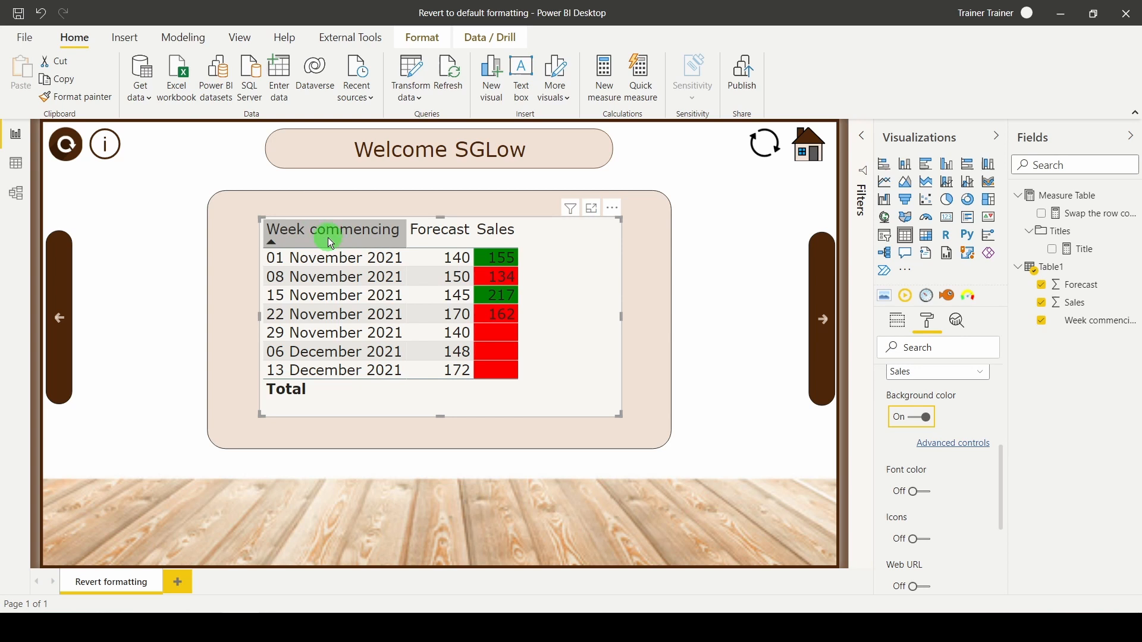
{"action": "mouse_move", "coordinate": [329, 240]}
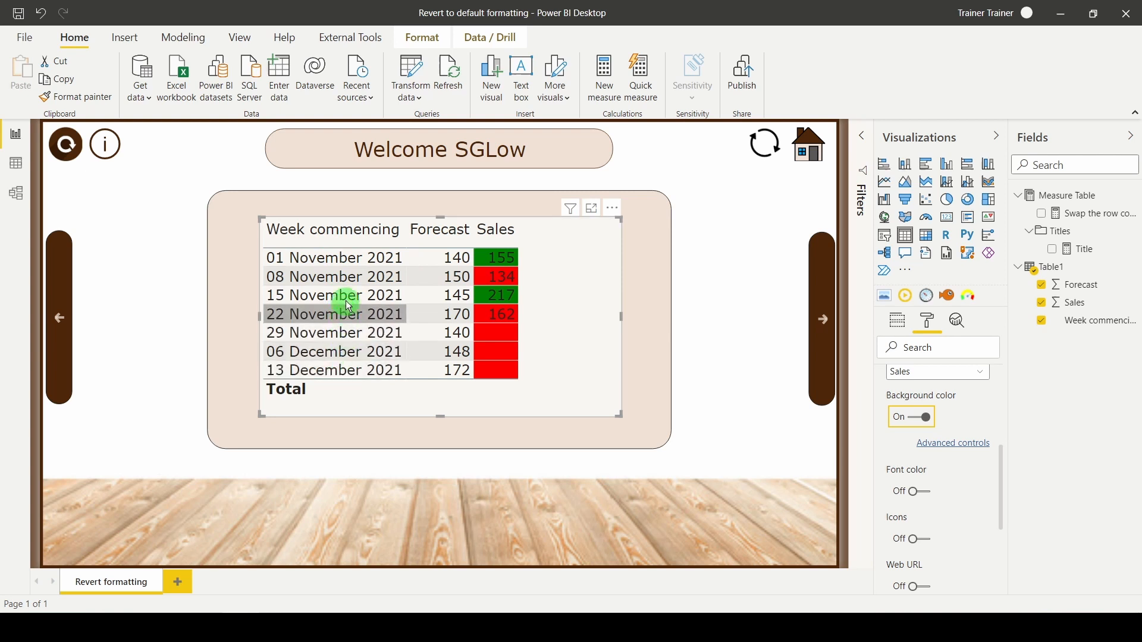
{"action": "mouse_move", "coordinate": [347, 276]}
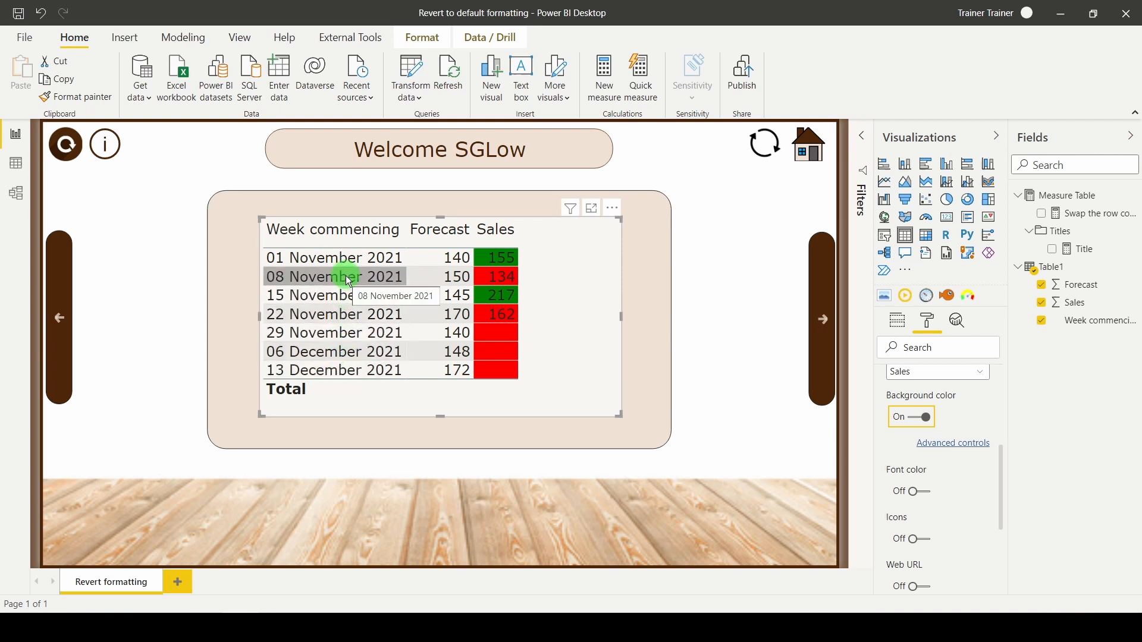
{"action": "mouse_move", "coordinate": [479, 245]}
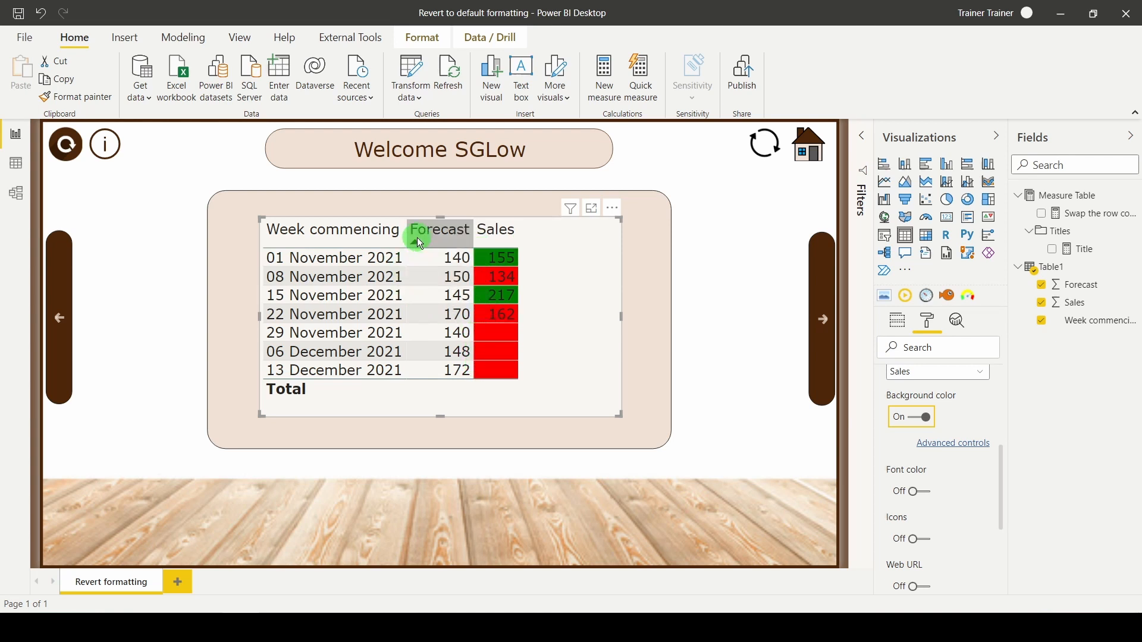
{"action": "left_click", "coordinate": [437, 229]}
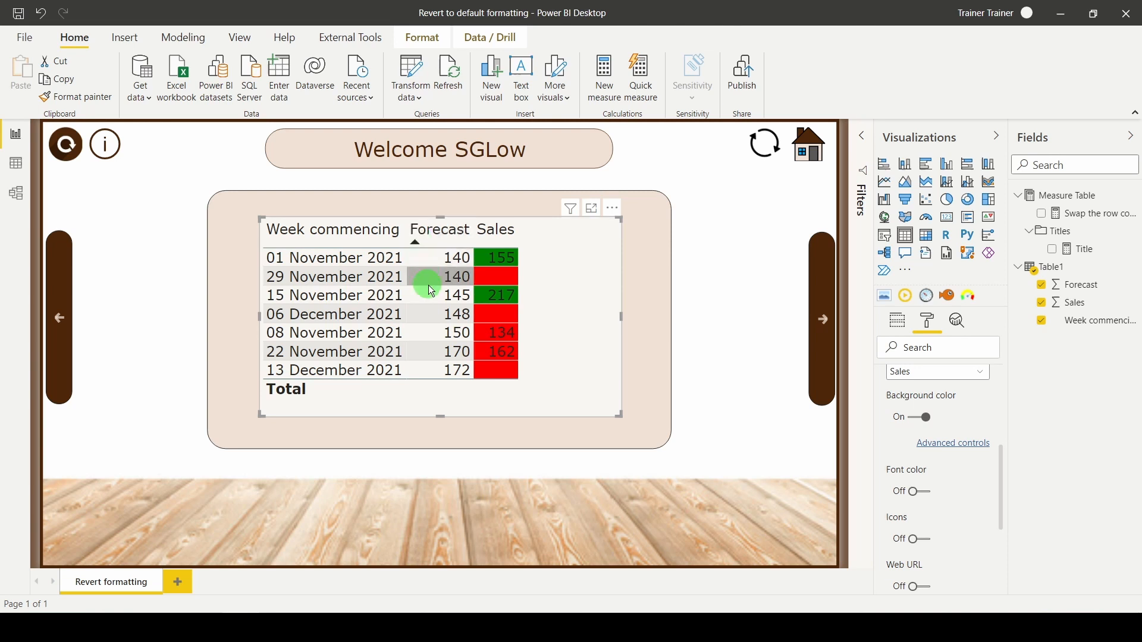
{"action": "left_click", "coordinate": [333, 230]}
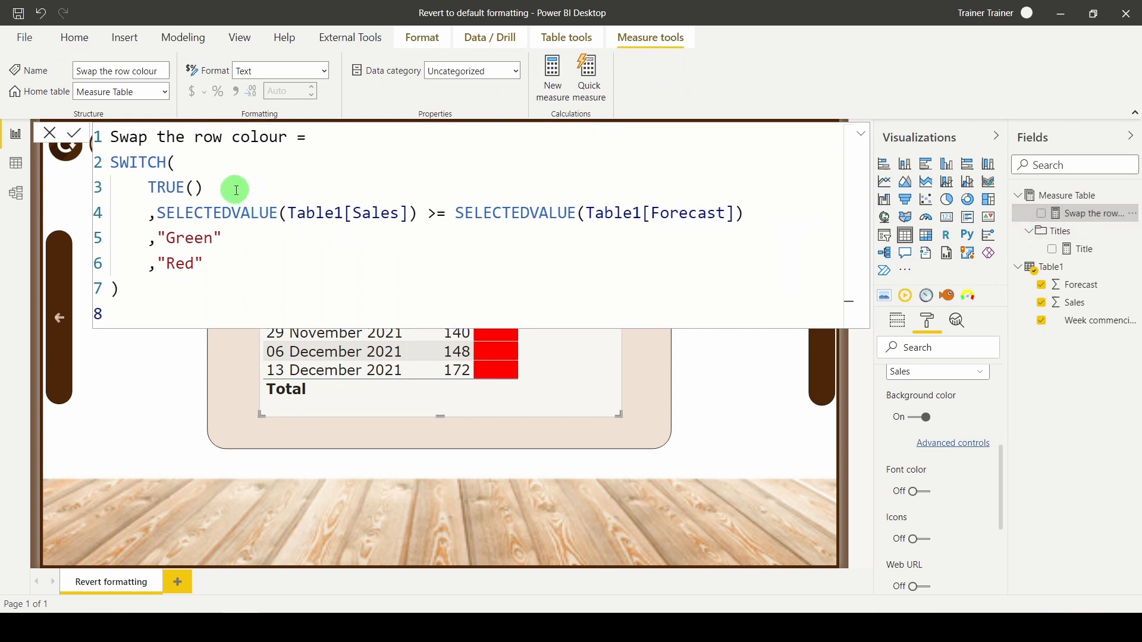
Add SELECTEDVALUE(Table1[Sales]) = BLANK() and begin COUNTROWS(FILTER(Table1, Table1[Week commencing]...)).
{"action": "type", "text": ",SELECTEDVALUE(Table1[Sales]) = BLANK()"}
{"action": "type", "text": ",IF("}
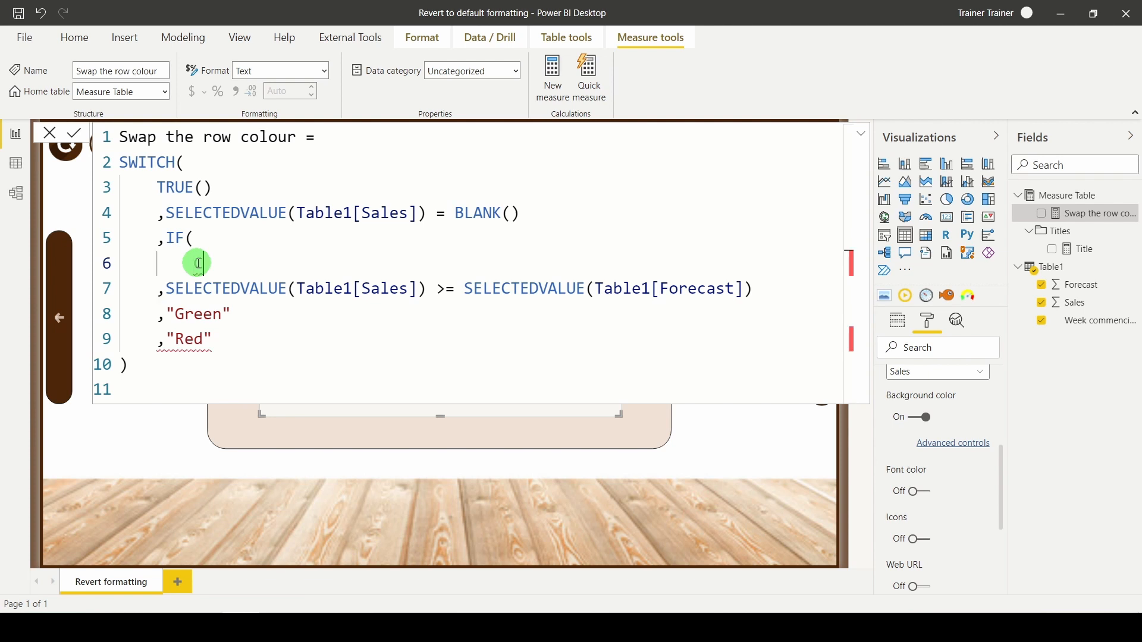
{"action": "type", "text": "COUNTROWS("}
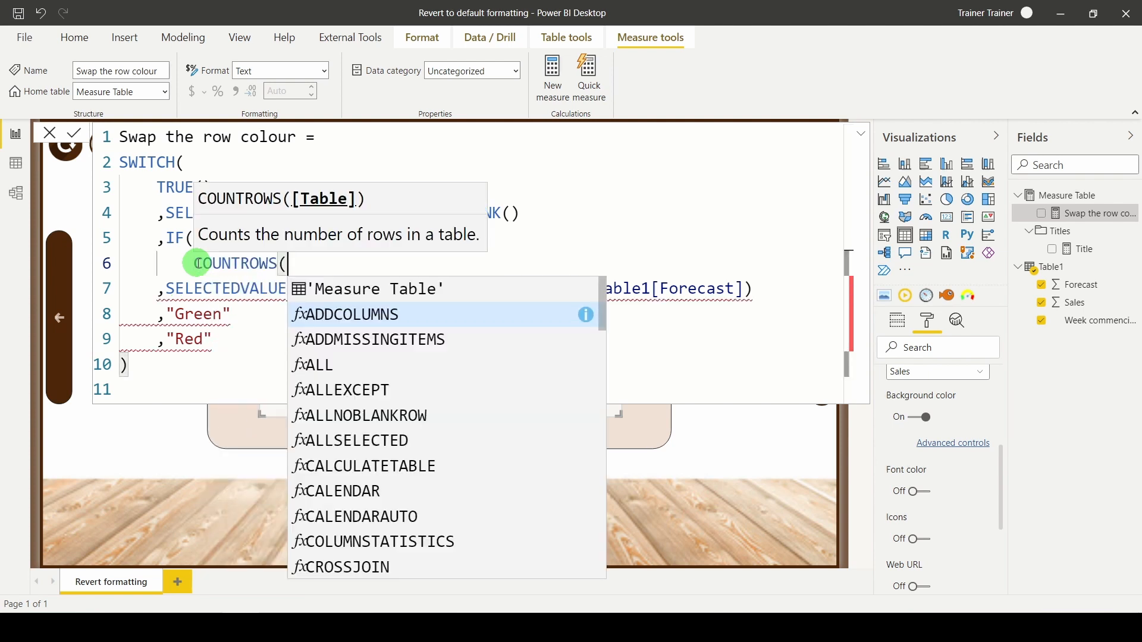
{"action": "type", "text": "Filt"}
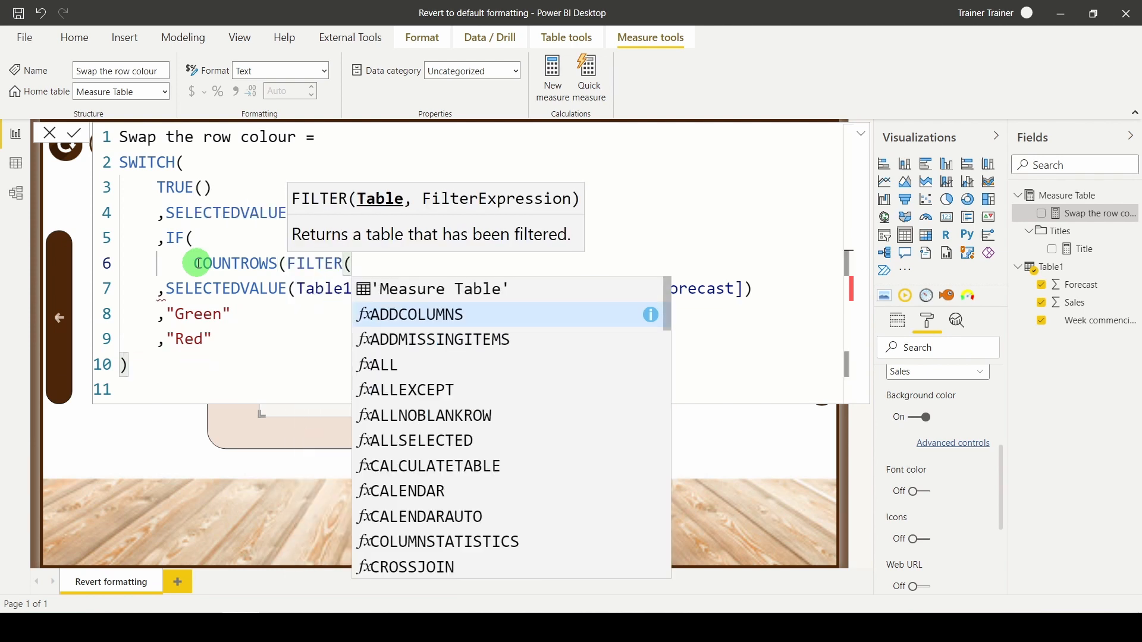
{"action": "type", "text": "Table1,"}
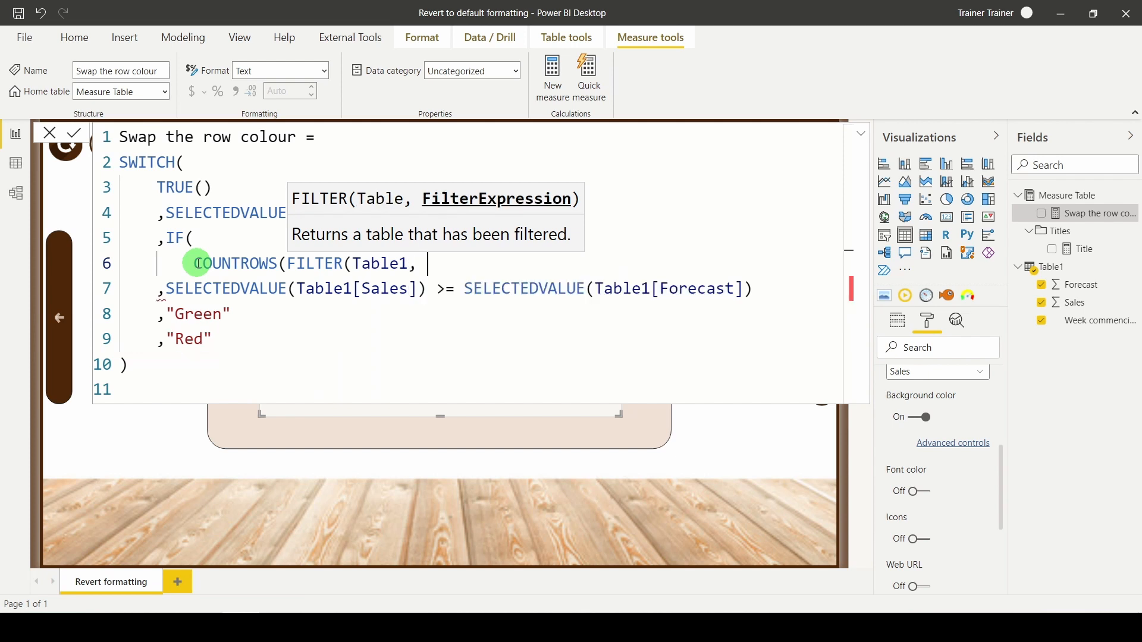
{"action": "type", "text": "Week commencing]"}
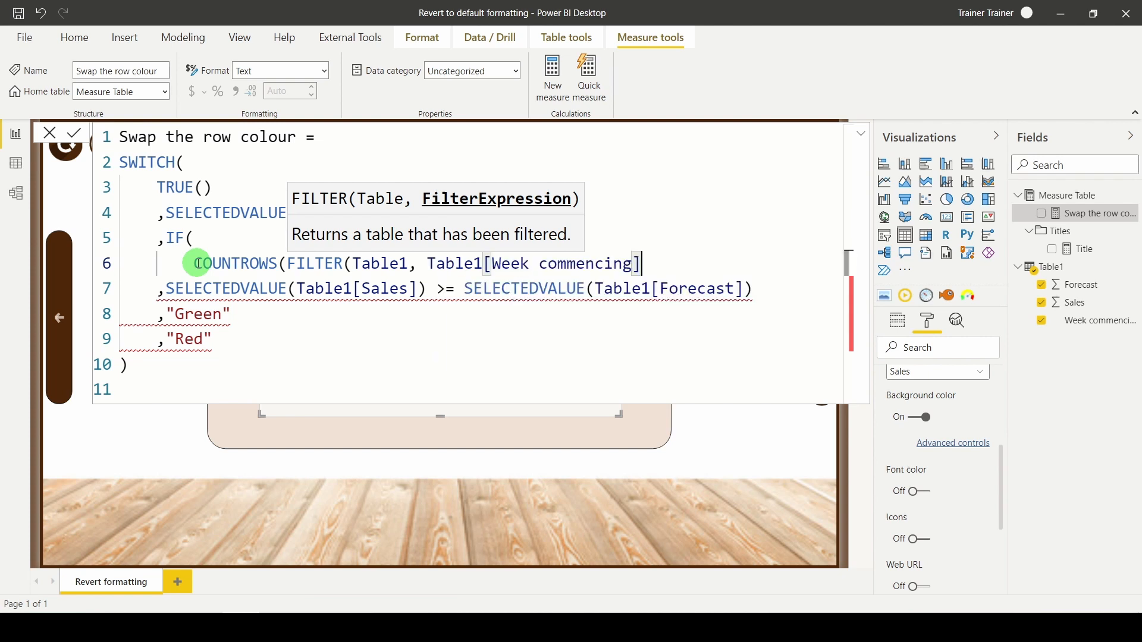
{"action": "mouse_move", "coordinate": [339, 263]}
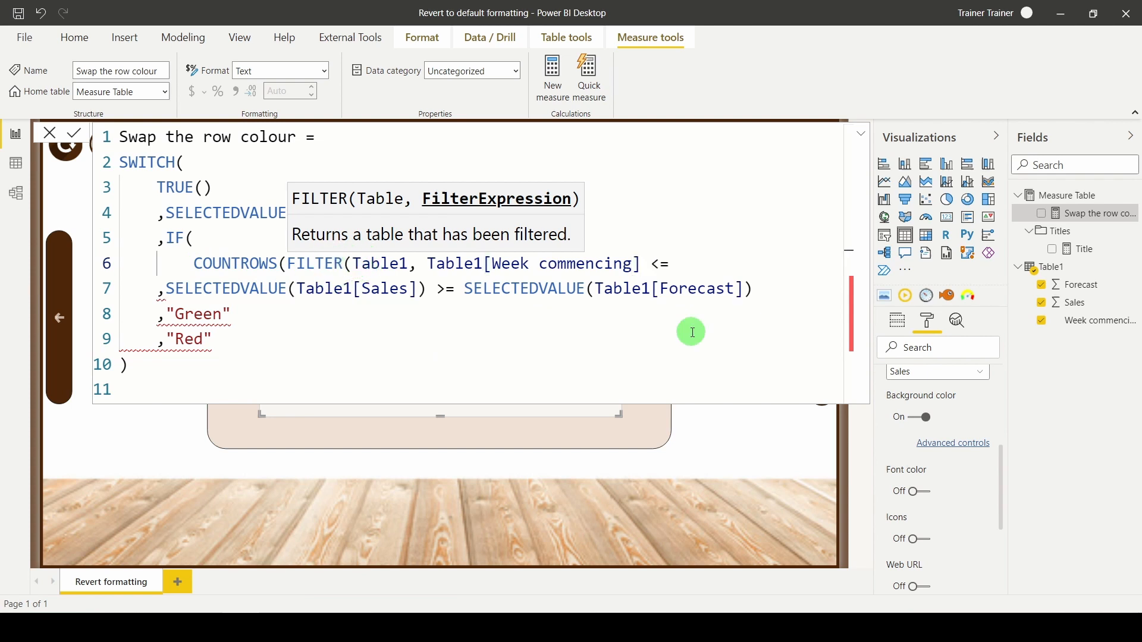
{"action": "mouse_move", "coordinate": [538, 250]}
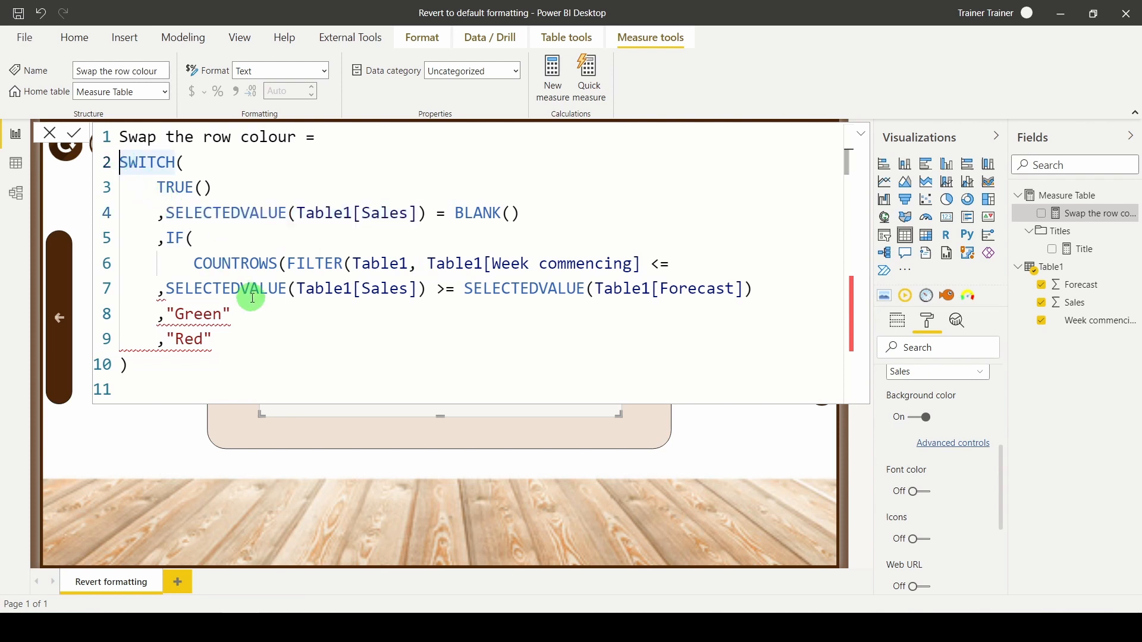
Insert var currentrow = SELECTEDVALUE(Table1[Week commencing]) at the top of the measure.
{"action": "type", "text": "v"}
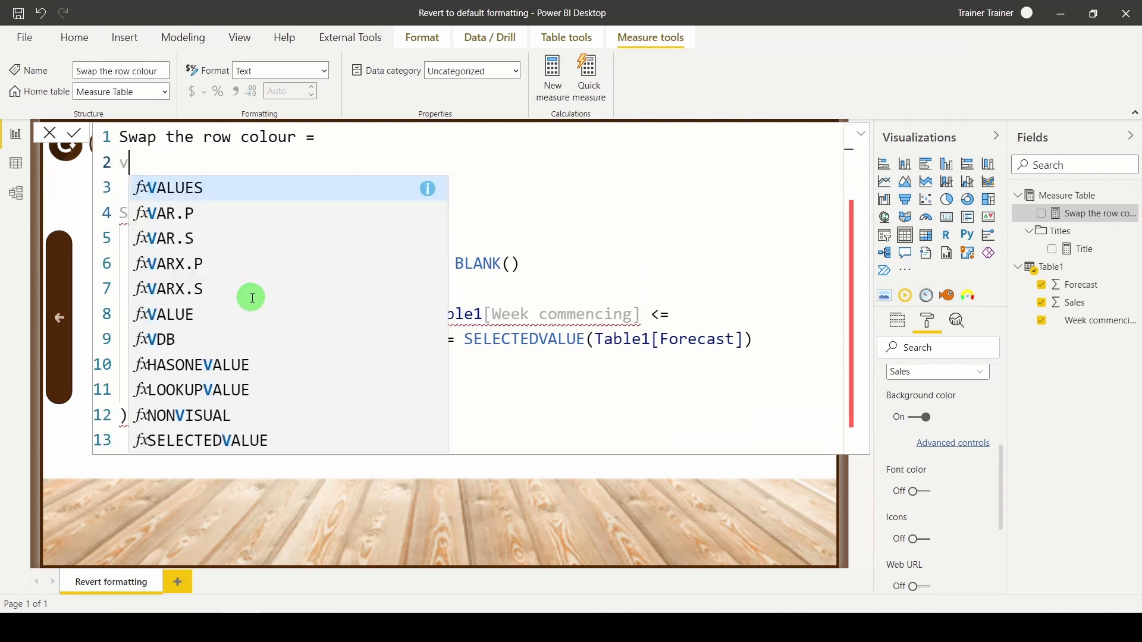
{"action": "type", "text": "ar curren"}
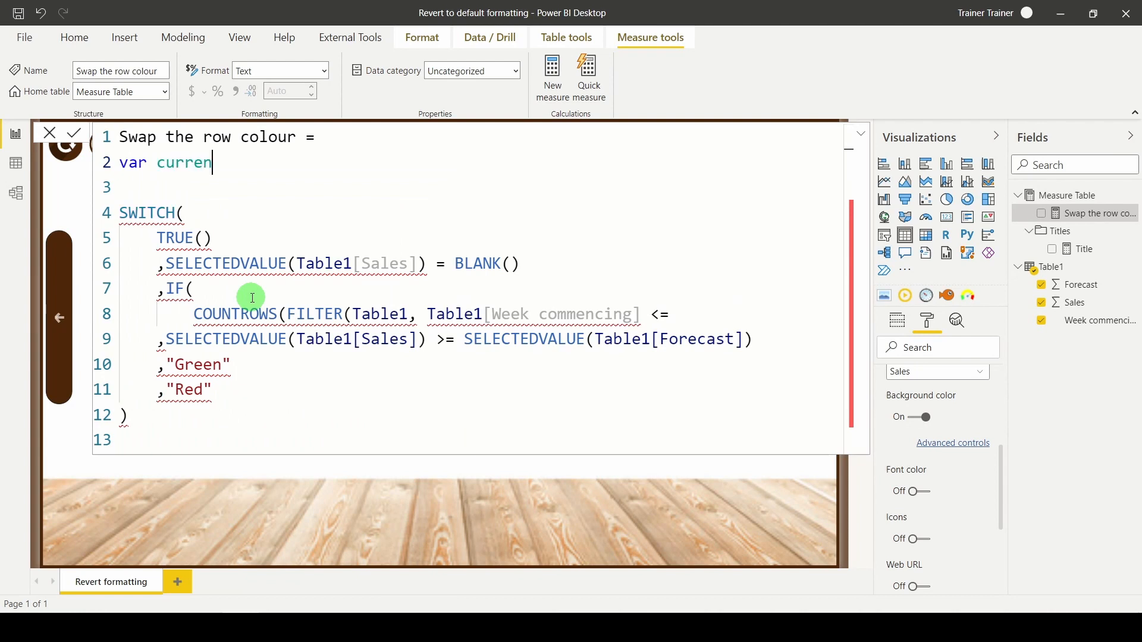
{"action": "type", "text": "trow ="}
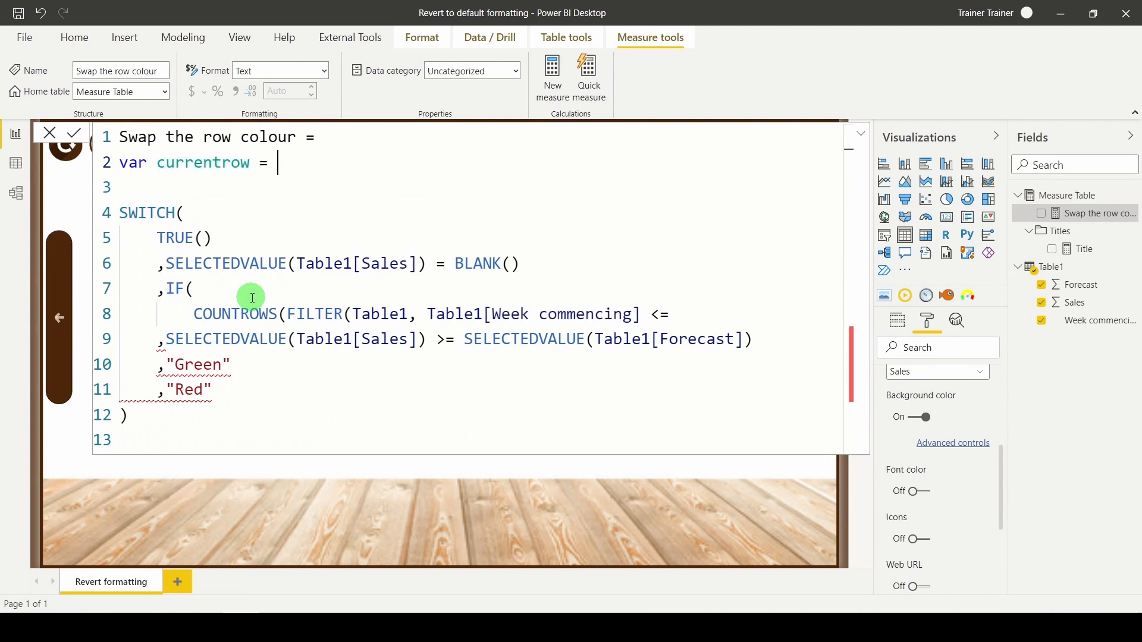
{"action": "type", "text": "SELECTEDVALUE("}
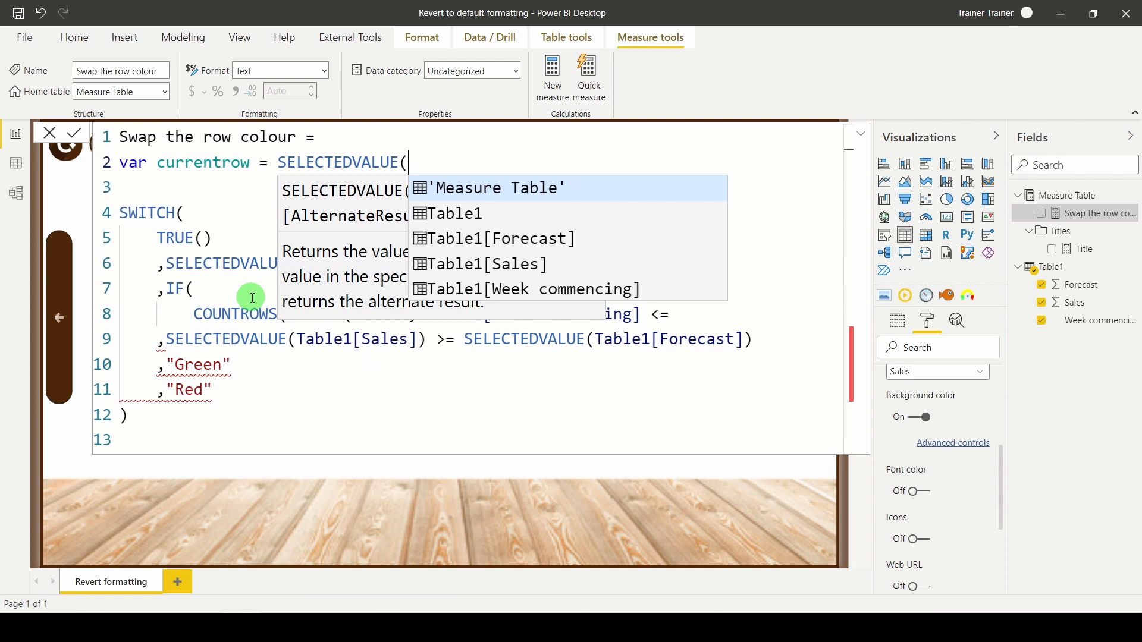
{"action": "left_click", "coordinate": [532, 289]}
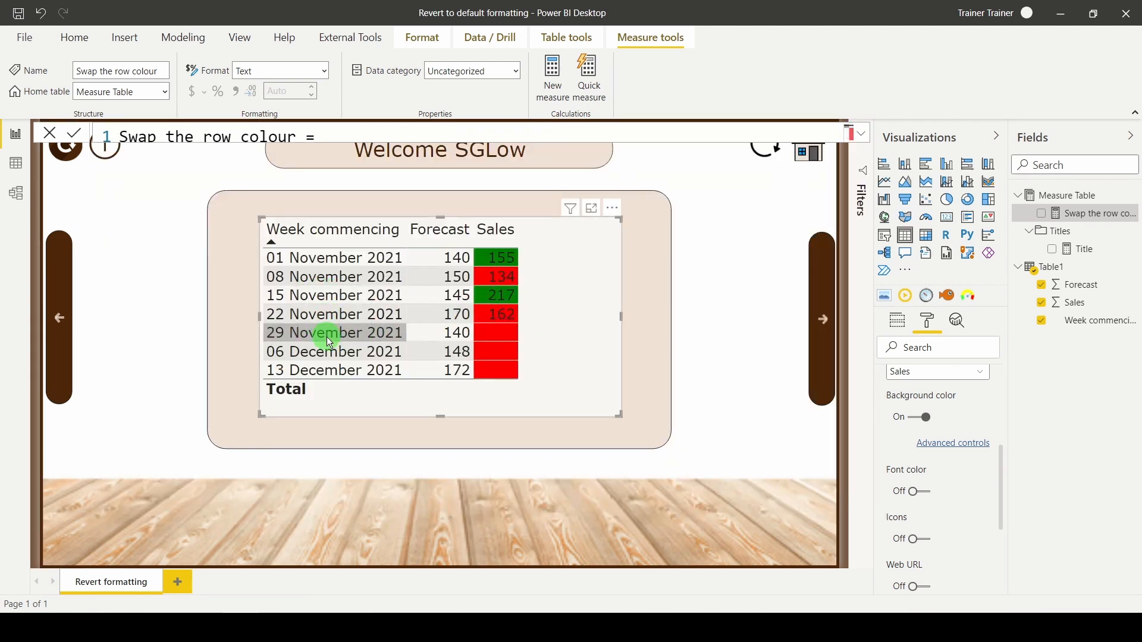
{"action": "mouse_move", "coordinate": [798, 198]}
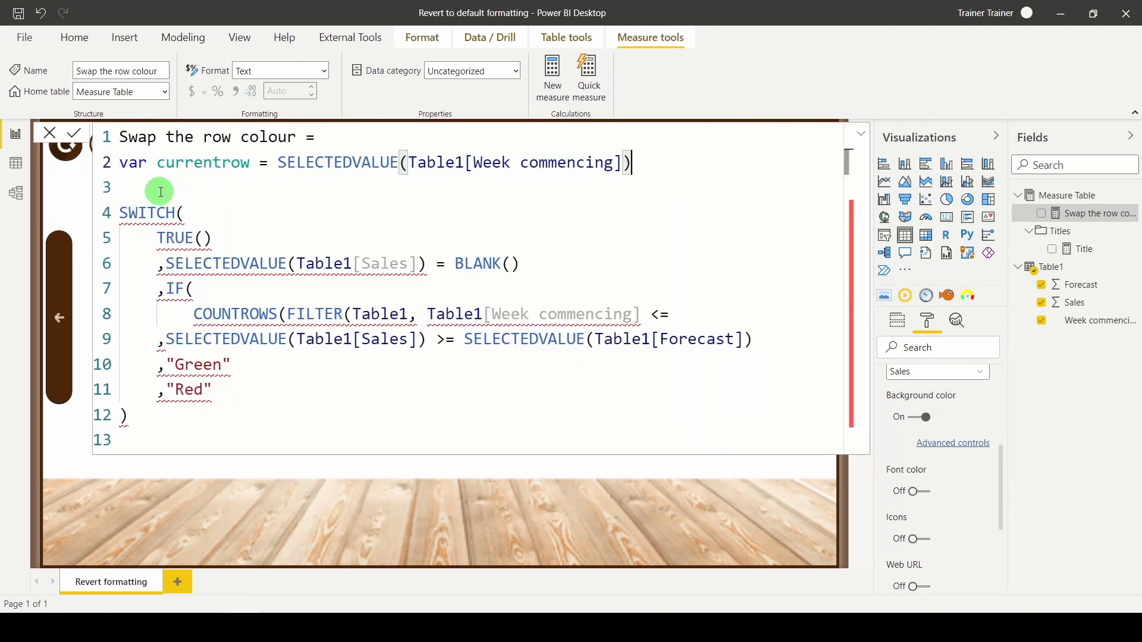
Add Return before SWITCH and finish the filter as Week commencing <= currentrow.
{"action": "type", "text": "Ret"}
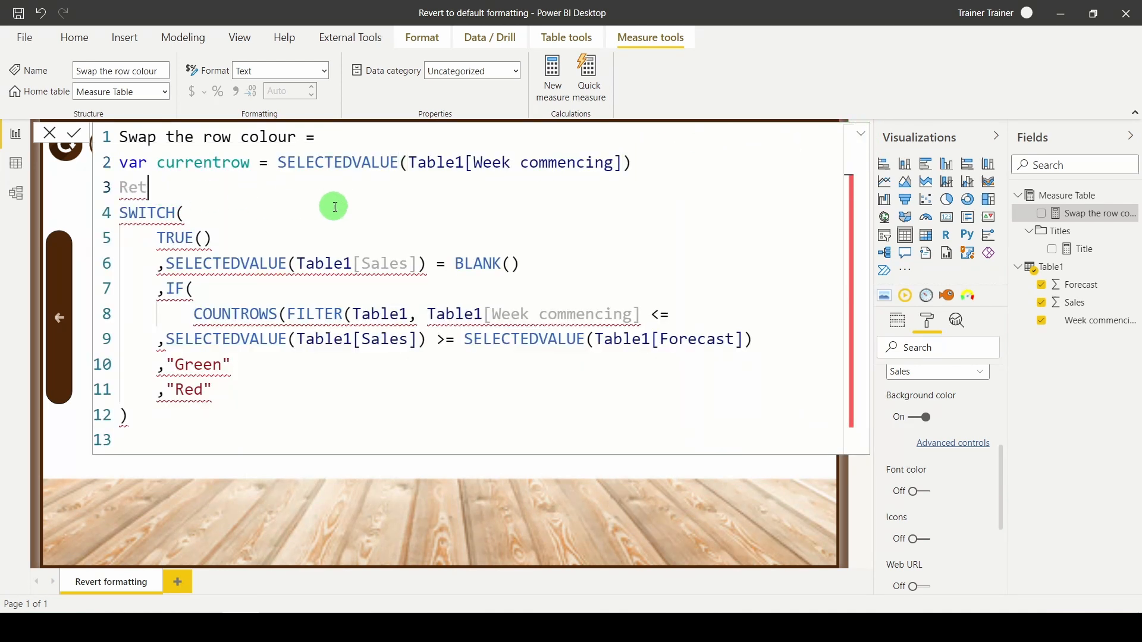
{"action": "type", "text": "urn"}
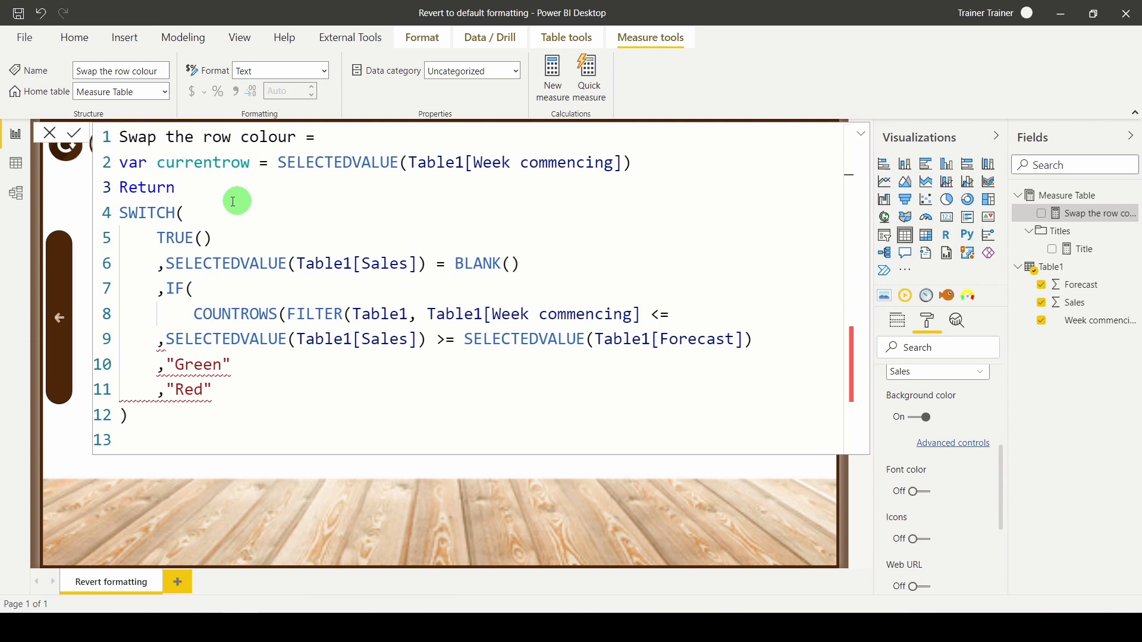
{"action": "mouse_move", "coordinate": [184, 306]}
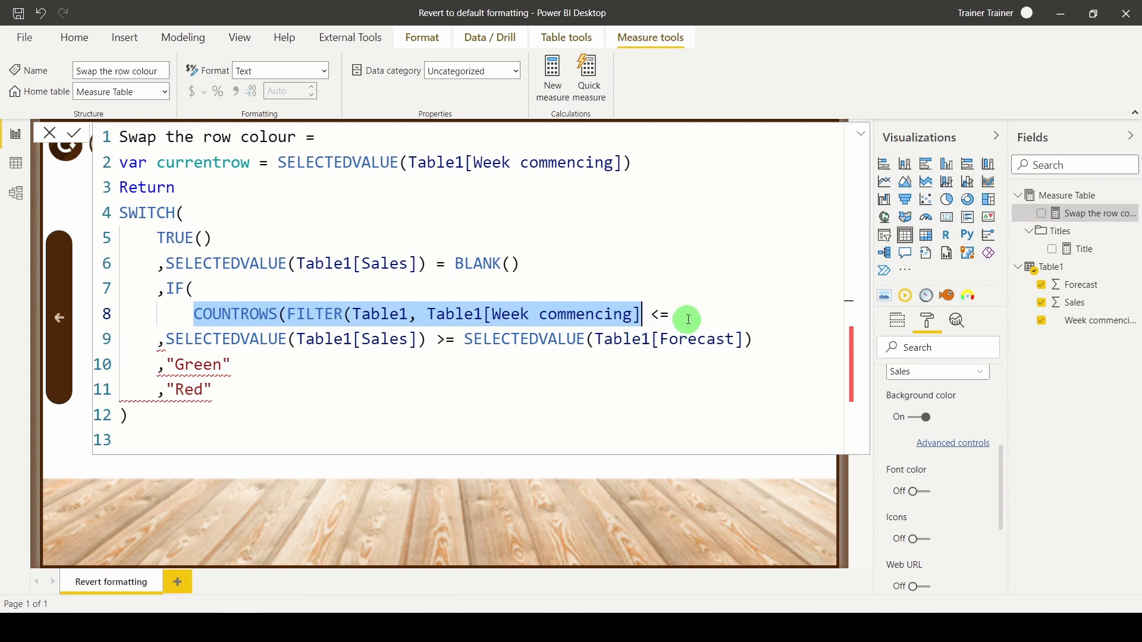
{"action": "type", "text": "Cu"}
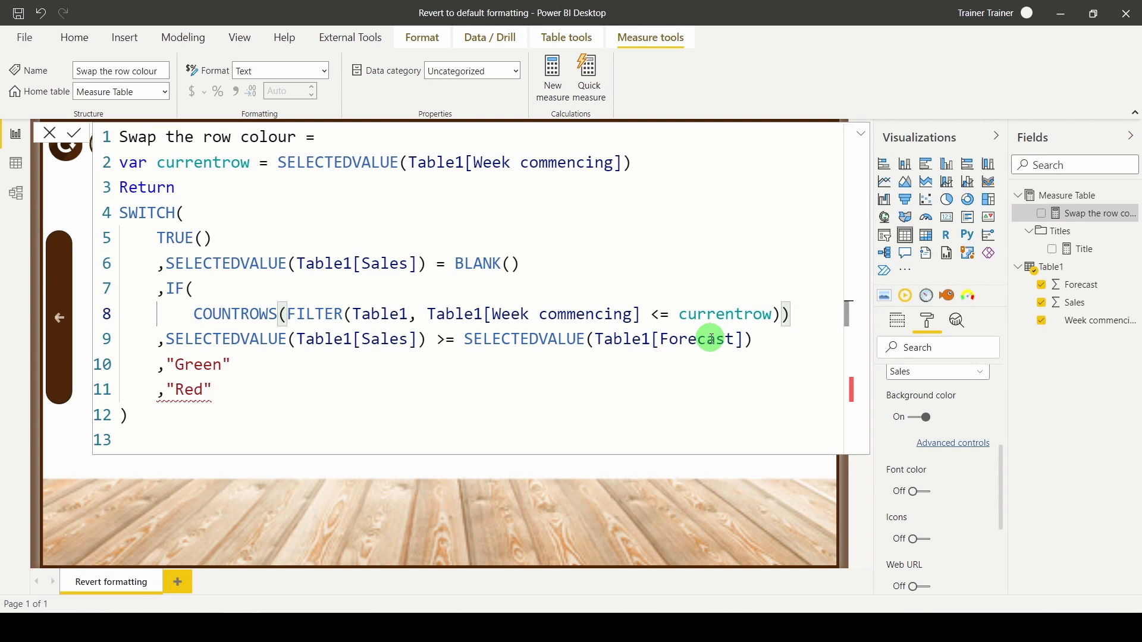
{"action": "mouse_move", "coordinate": [199, 324]}
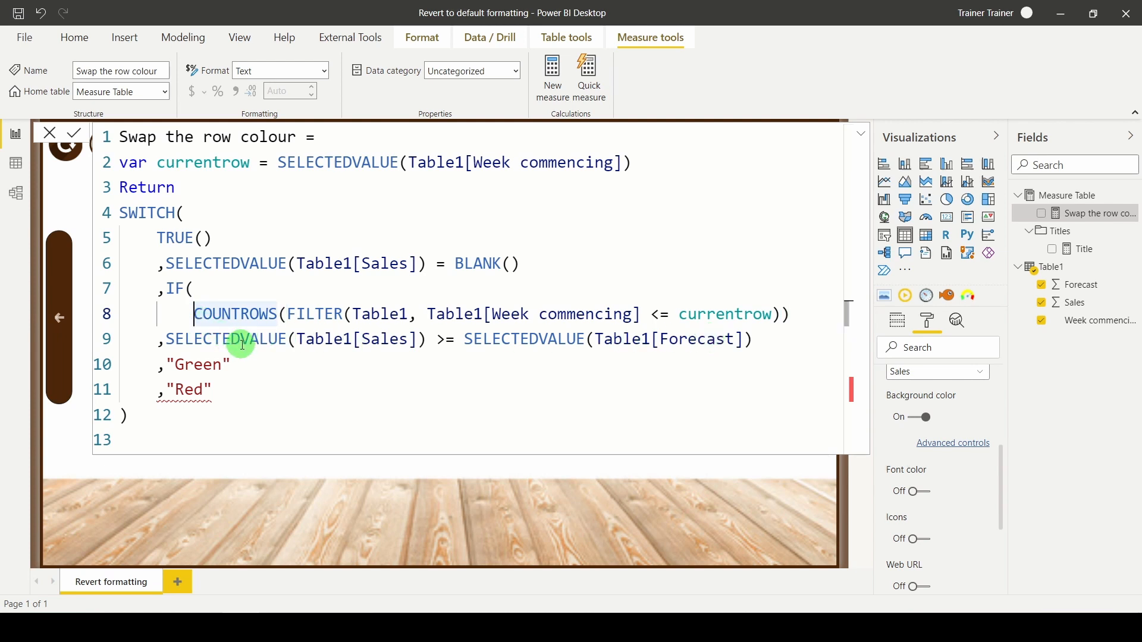
Wrap the COUNTROWS row count in MOD for the even-row test.
{"action": "type", "text": "MOD("}
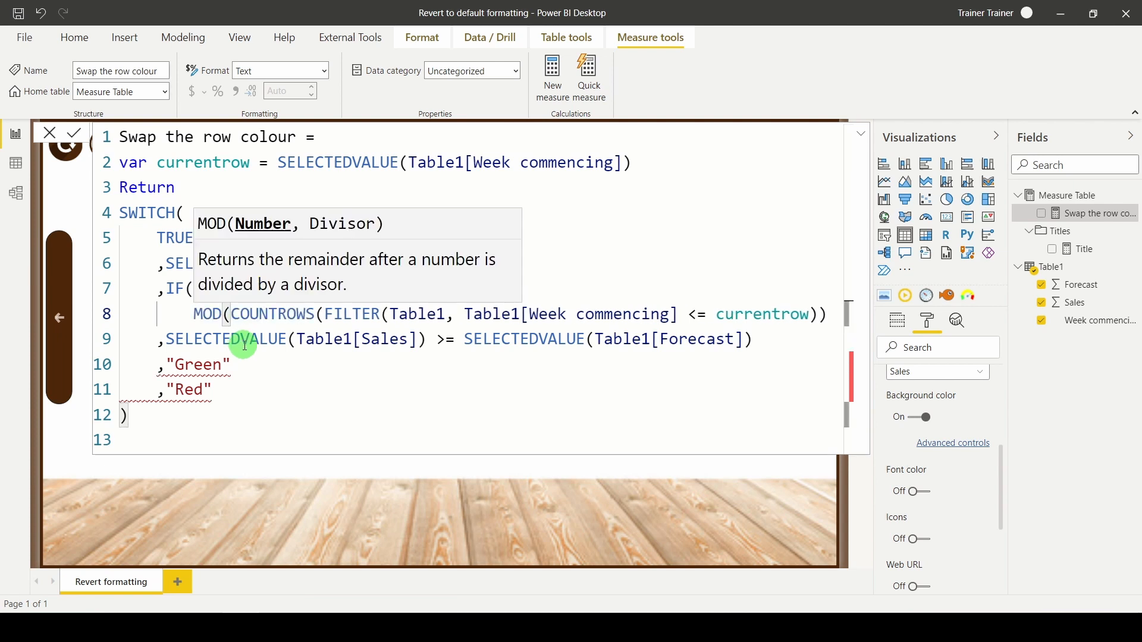
{"action": "mouse_move", "coordinate": [688, 325]}
{"action": "type", "text": ",2) = 0"}
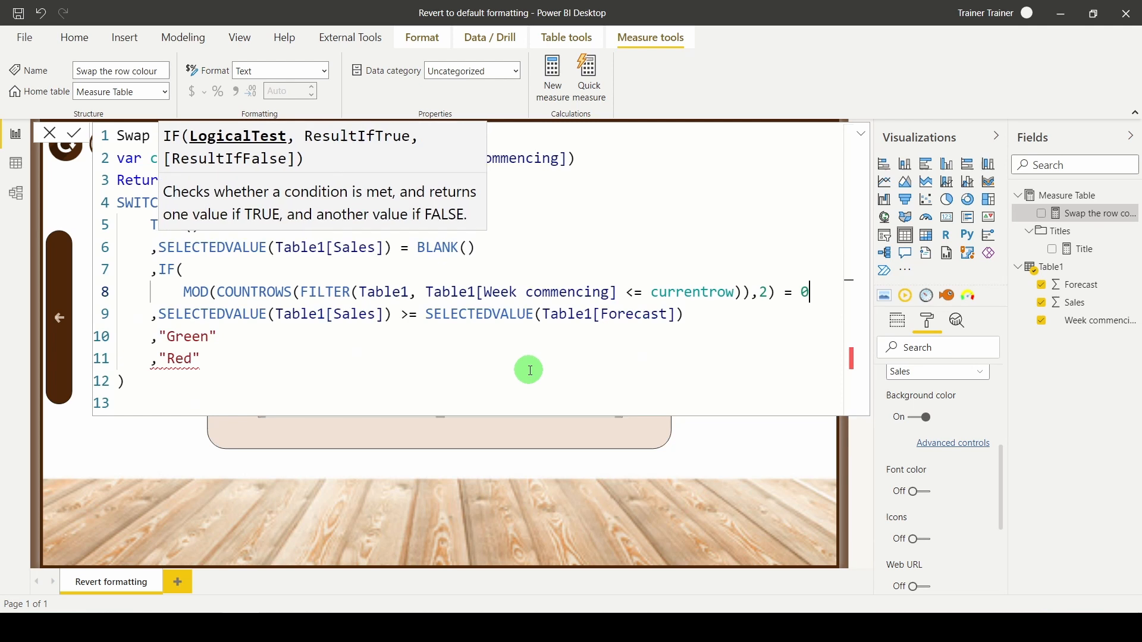
{"action": "mouse_move", "coordinate": [778, 285]}
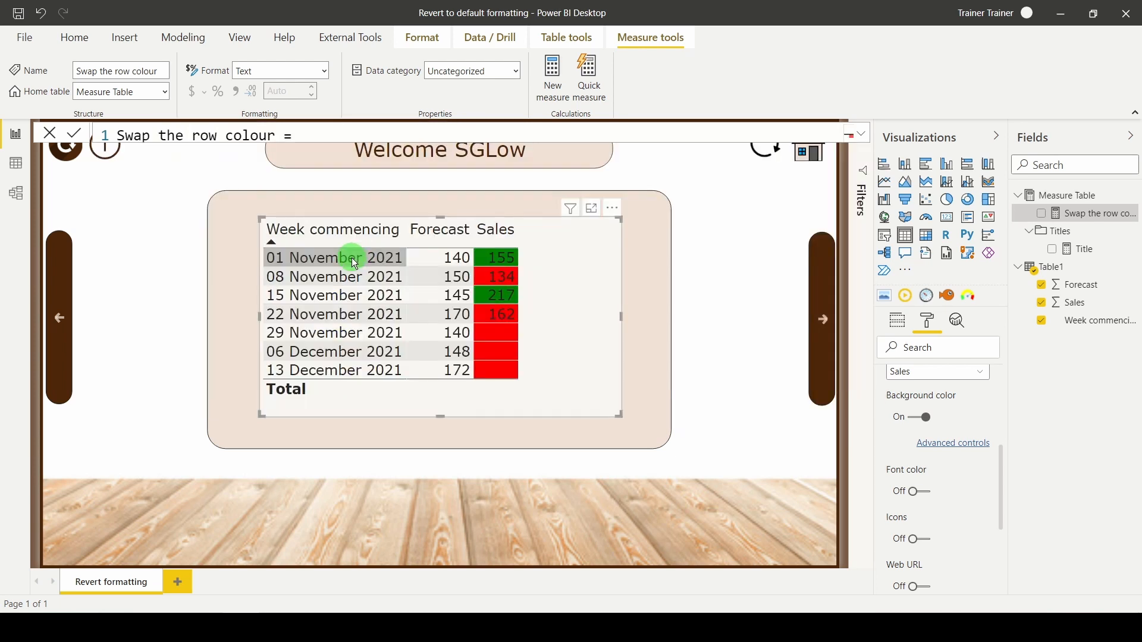
{"action": "mouse_move", "coordinate": [386, 263]}
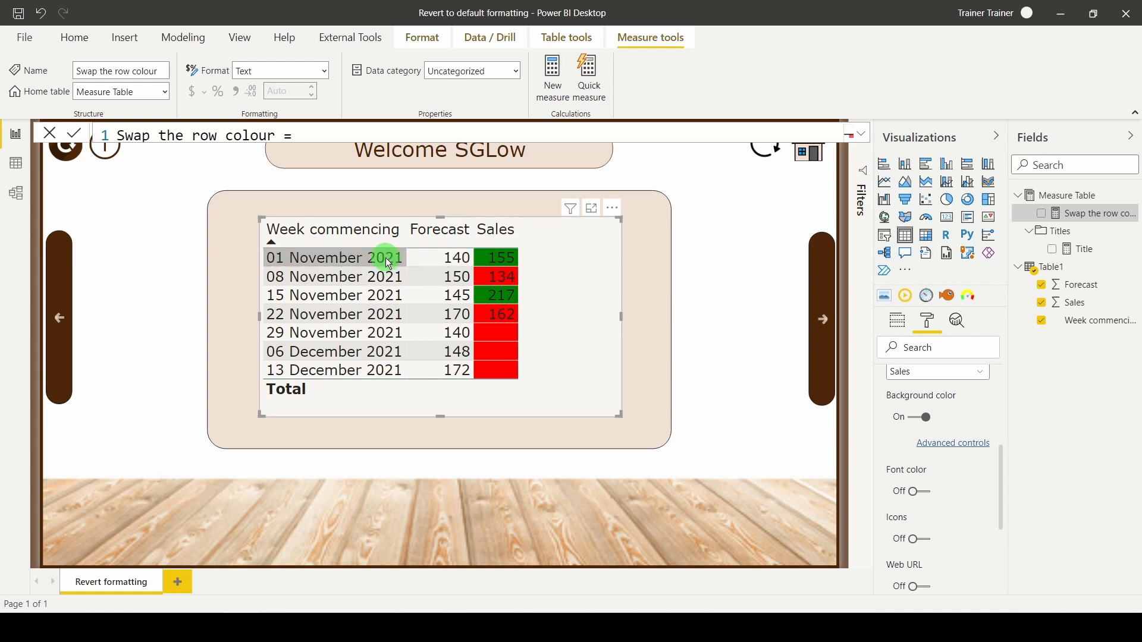
{"action": "mouse_move", "coordinate": [435, 279]}
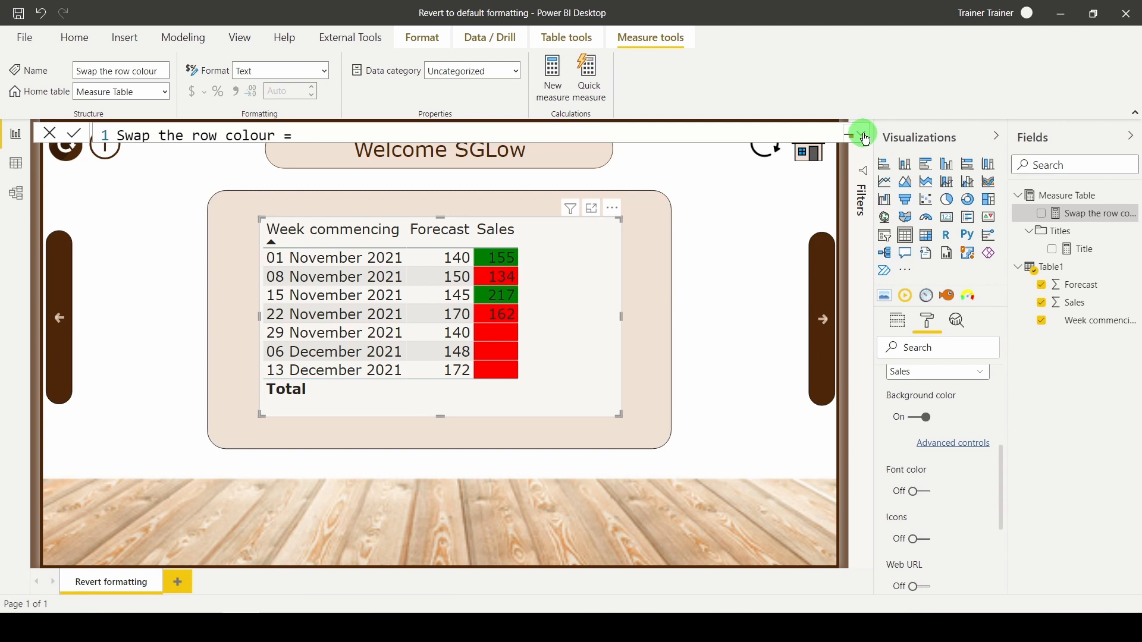
{"action": "left_click", "coordinate": [863, 138]}
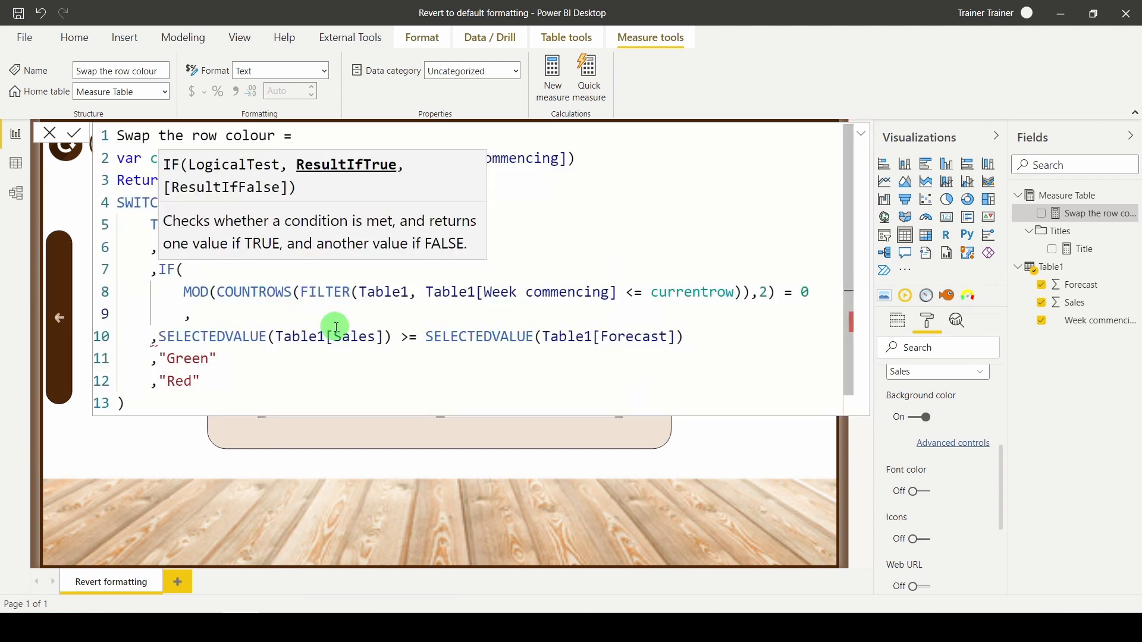
{"action": "type", "text": ",\"Grey"}
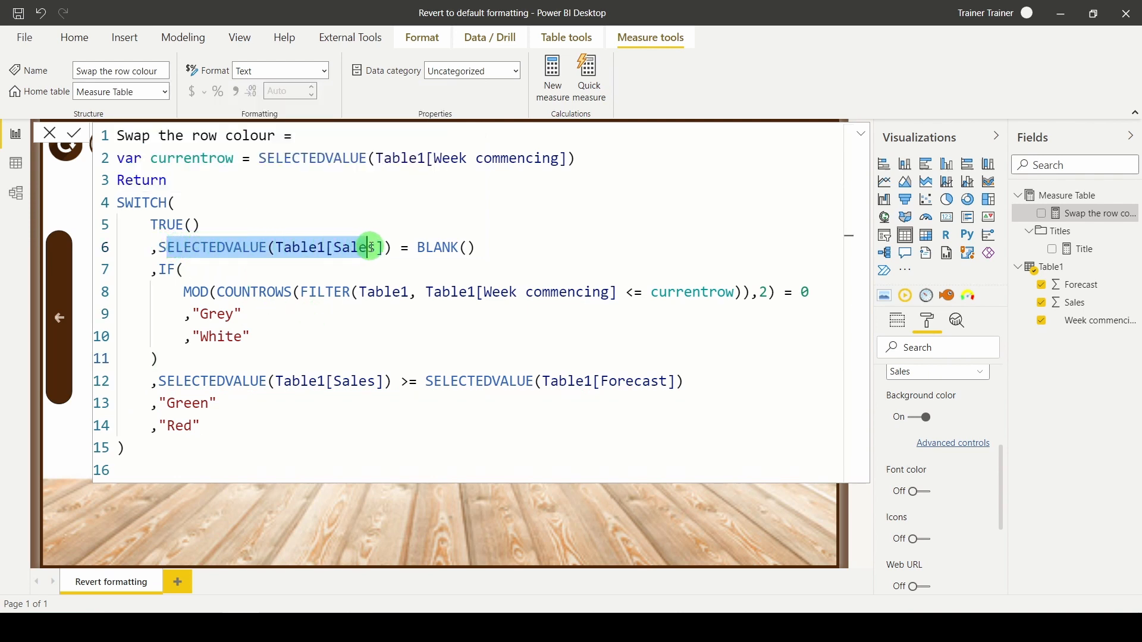
{"action": "left_click", "coordinate": [232, 292]}
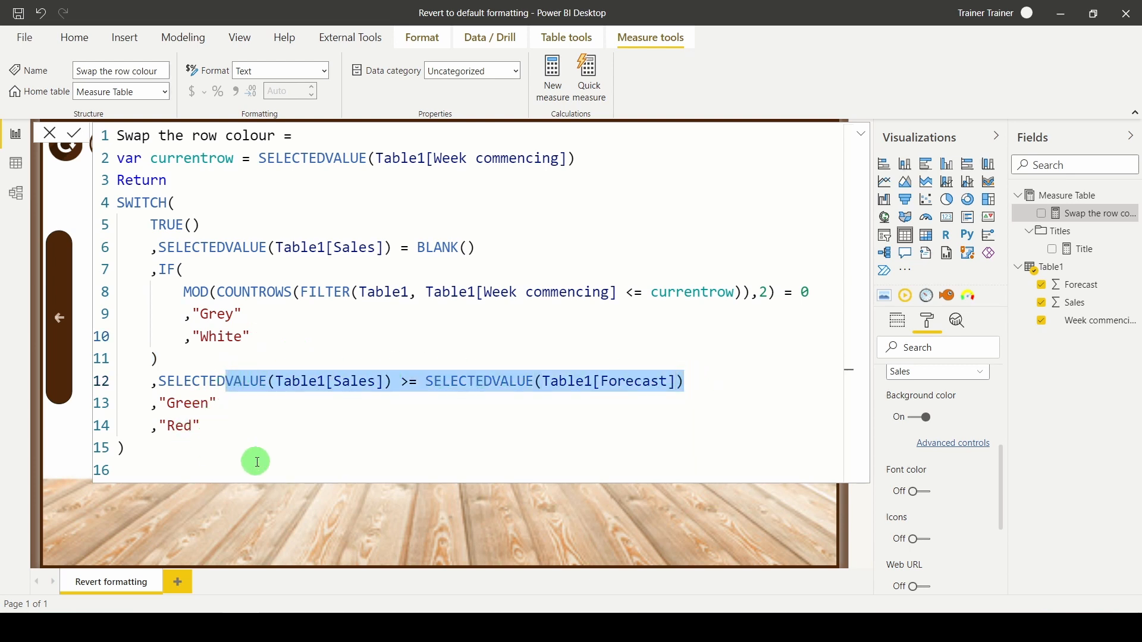
{"action": "left_click", "coordinate": [255, 462]}
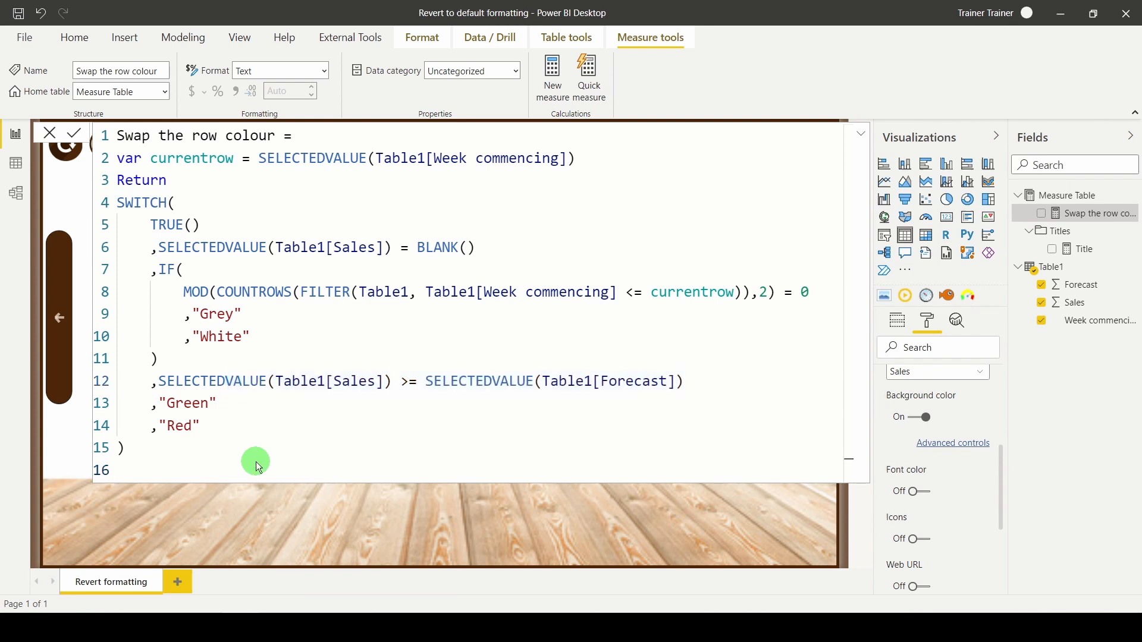
{"action": "mouse_move", "coordinate": [567, 403]}
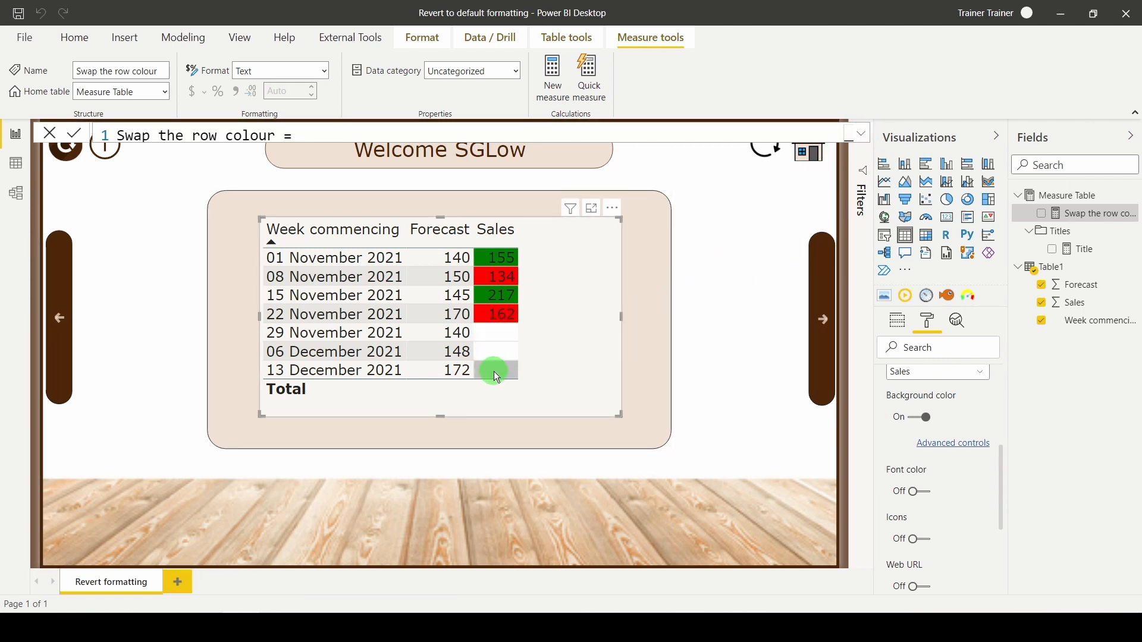
{"action": "mouse_move", "coordinate": [503, 354]}
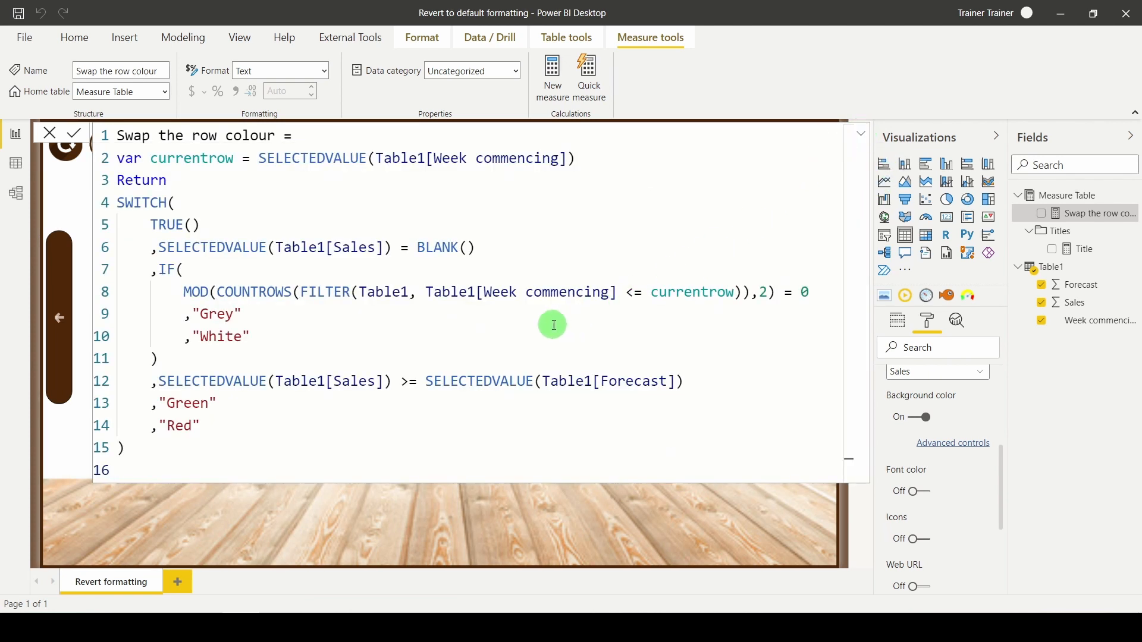
{"action": "mouse_move", "coordinate": [262, 301]}
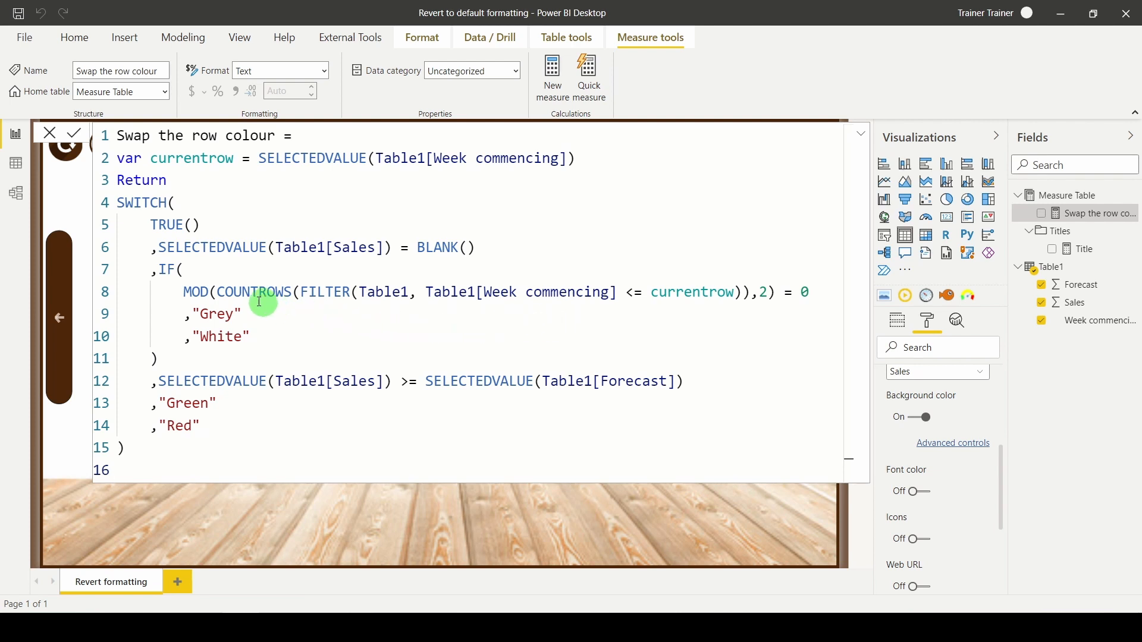
{"action": "mouse_move", "coordinate": [156, 144]}
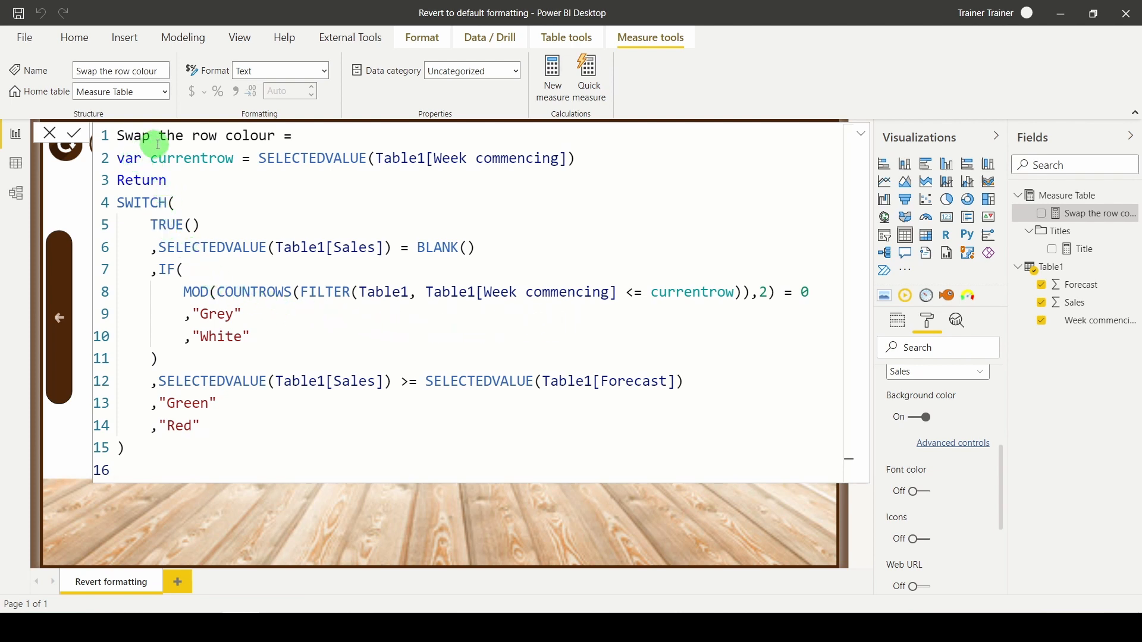
{"action": "mouse_move", "coordinate": [364, 304]}
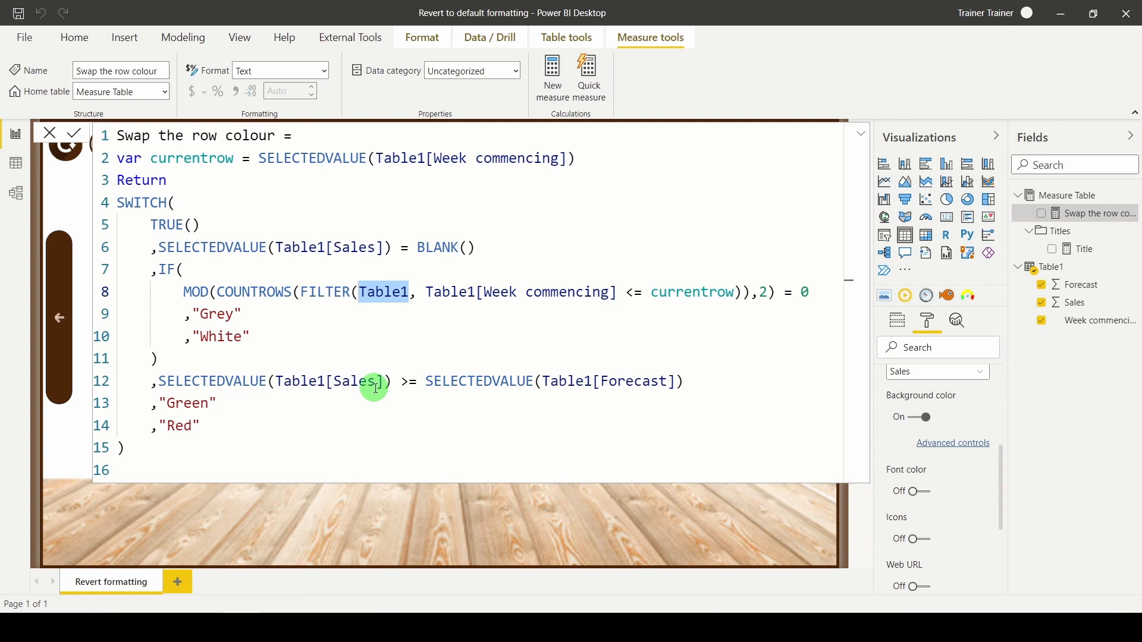
{"action": "mouse_move", "coordinate": [376, 291]}
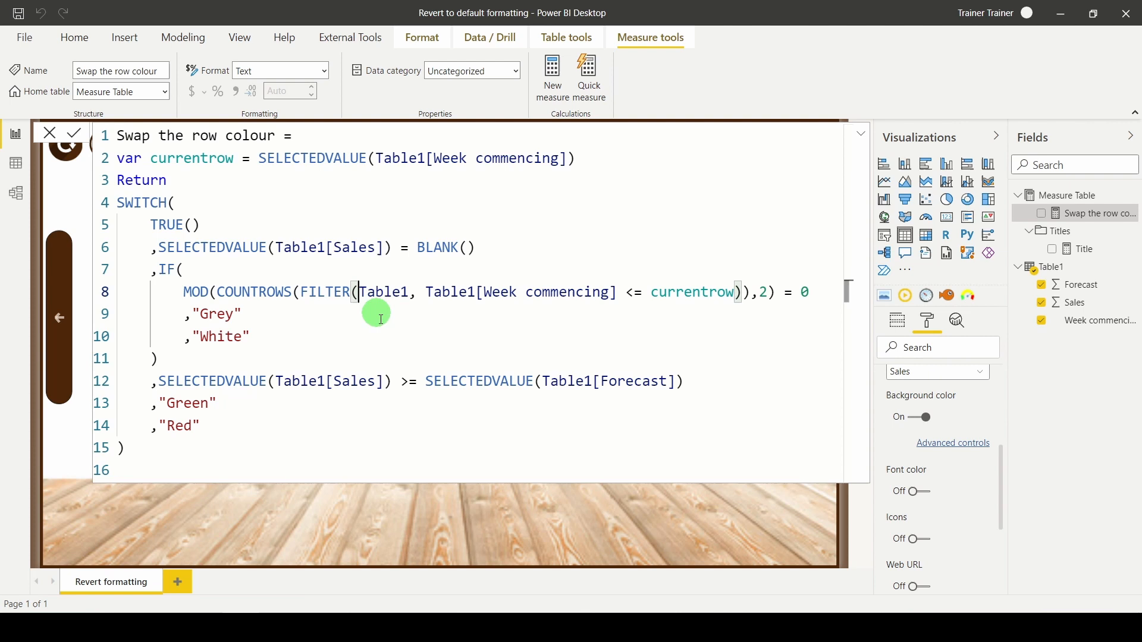
Wrap Table1 inside FILTER with ALLSELECTED().
{"action": "type", "text": "ALLS"}
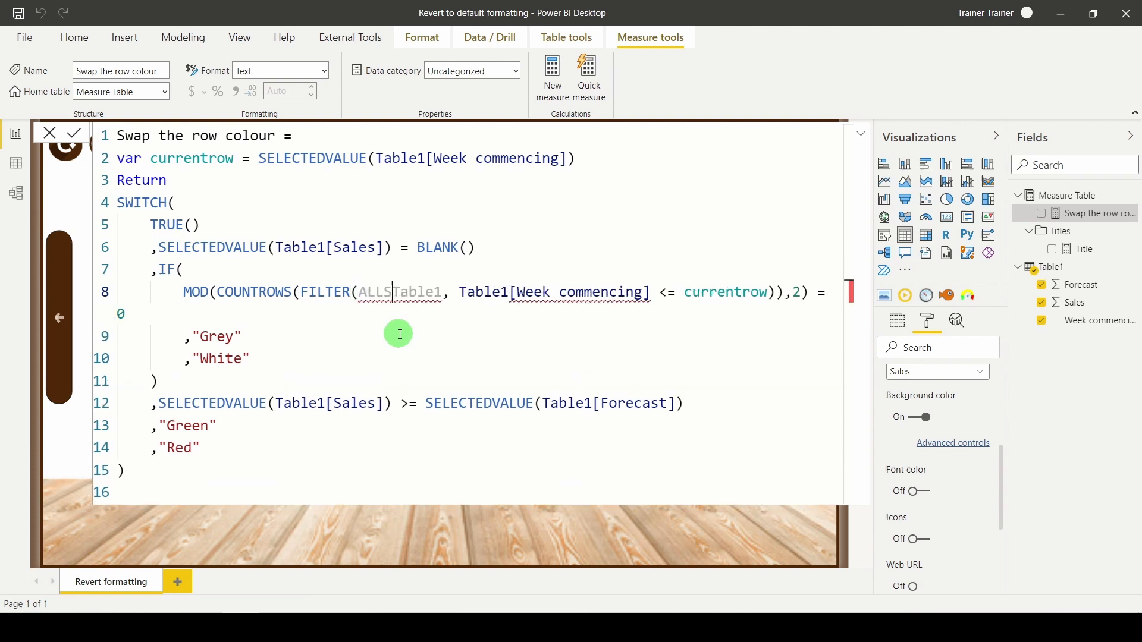
{"action": "type", "text": "ELECTED("}
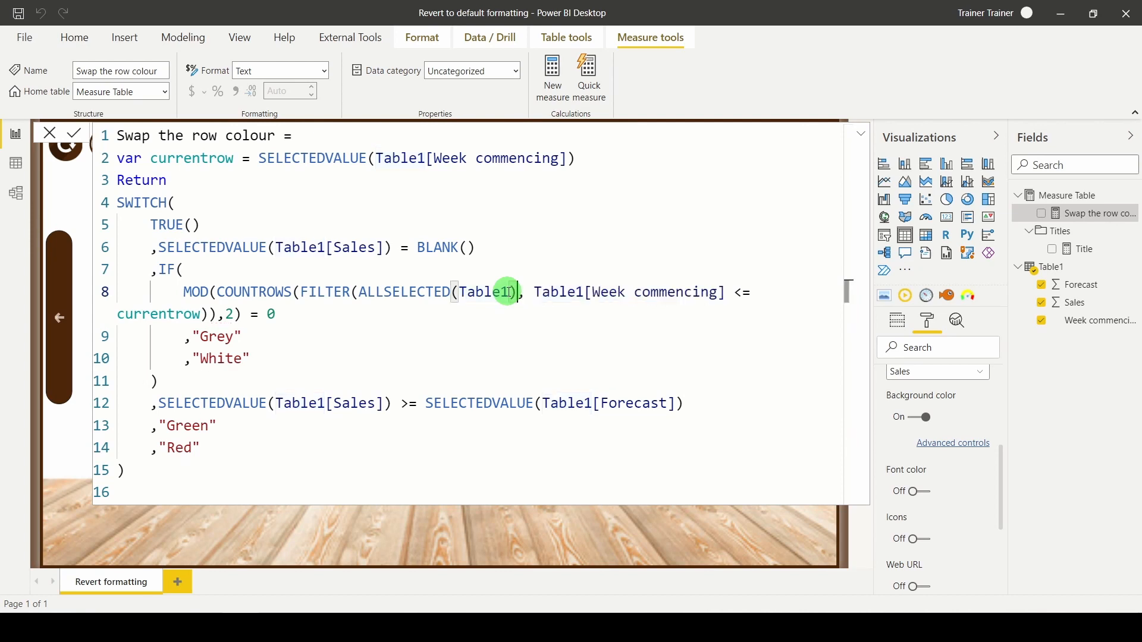
{"action": "mouse_move", "coordinate": [495, 335]}
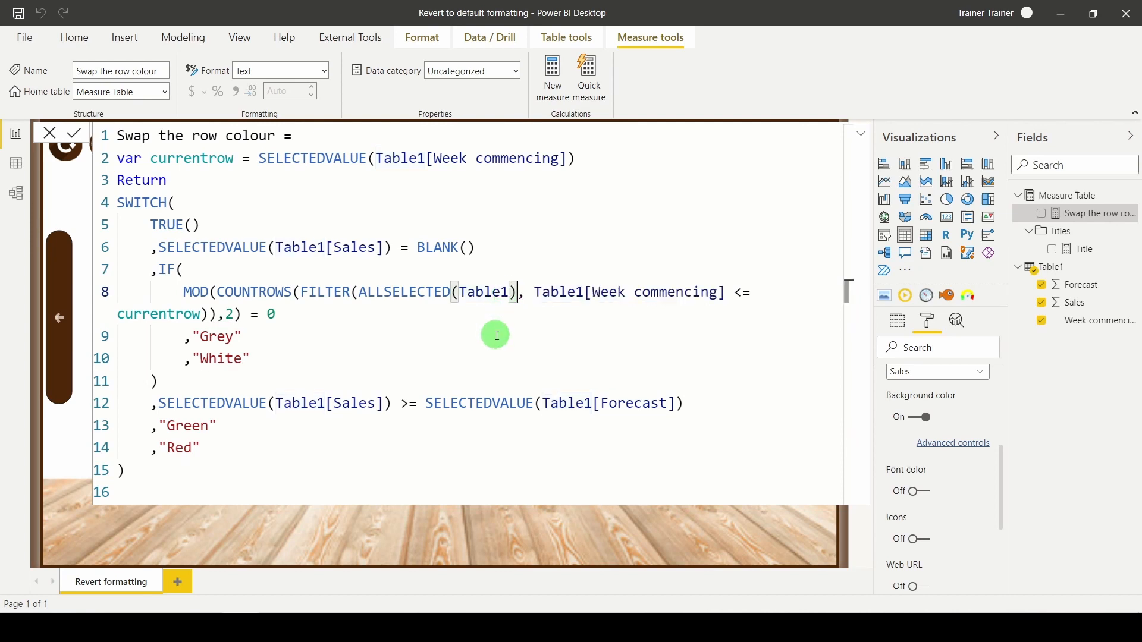
{"action": "mouse_move", "coordinate": [710, 201]}
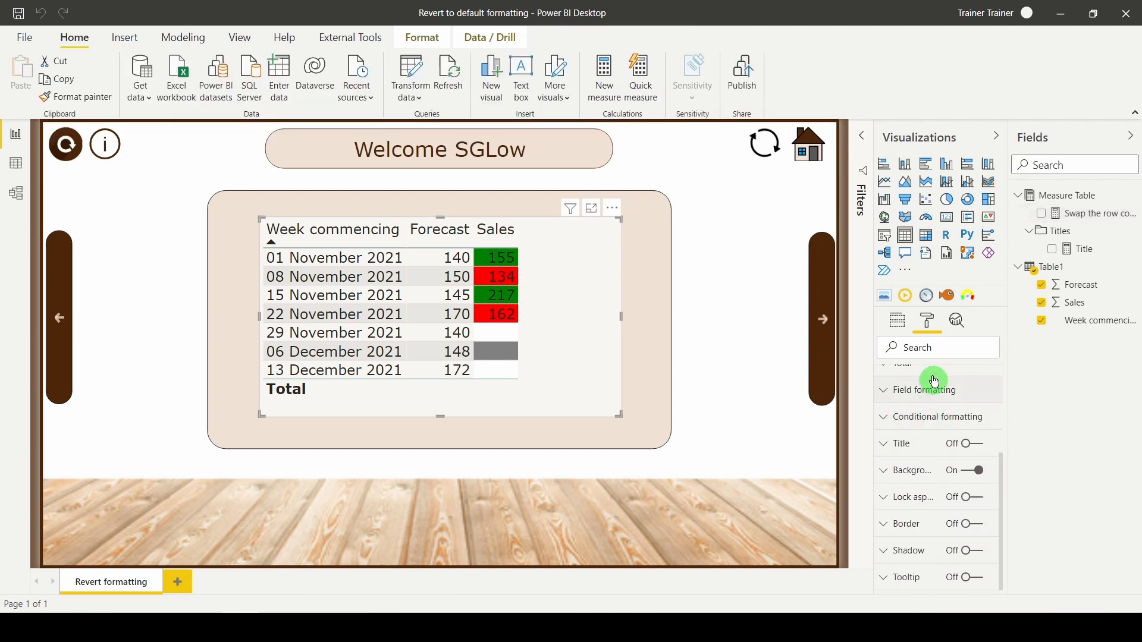
Inspect the Values background and alternate background colours without changing them.
{"action": "scroll", "scroll_direction": "up", "scroll_amount": 3}
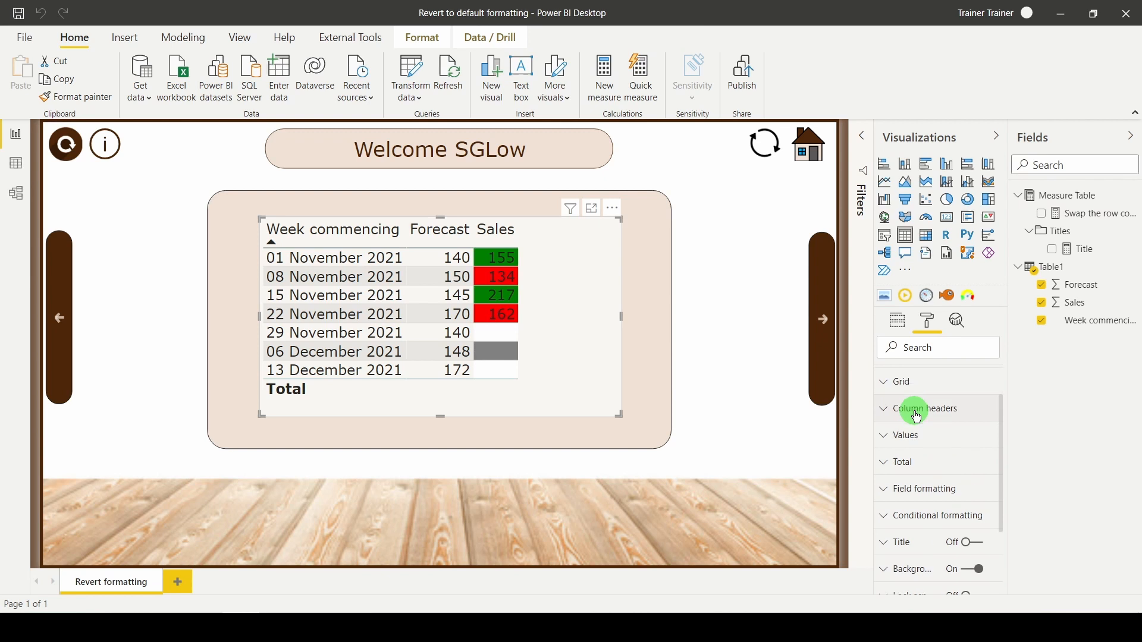
{"action": "scroll", "scroll_direction": "up", "scroll_amount": 3}
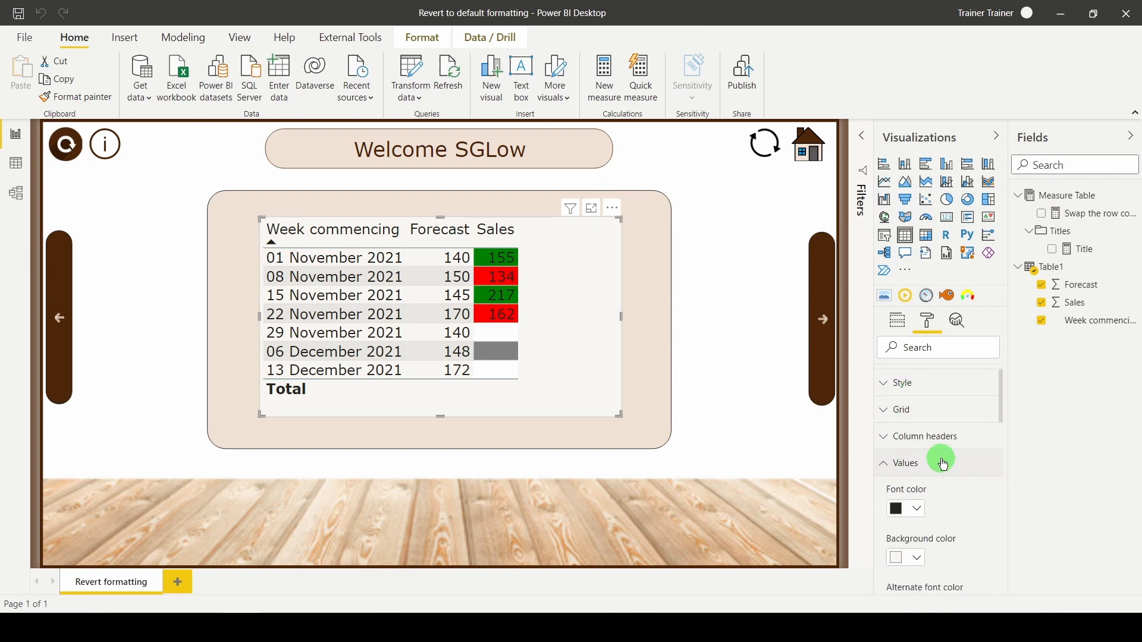
{"action": "scroll", "scroll_direction": "down", "scroll_amount": 3}
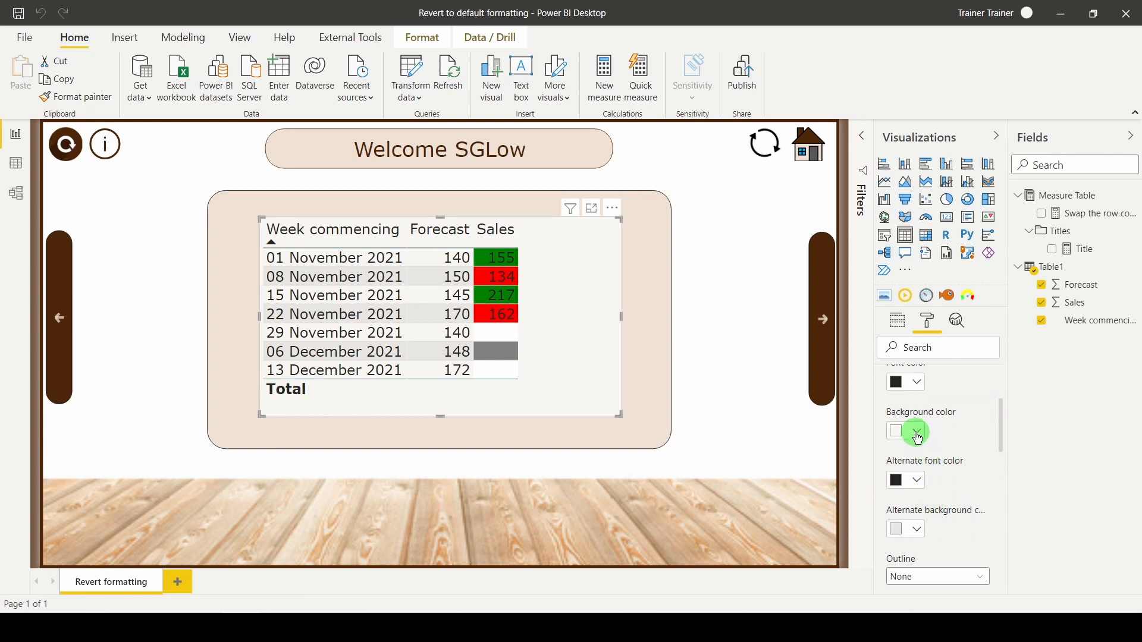
{"action": "left_click", "coordinate": [916, 435]}
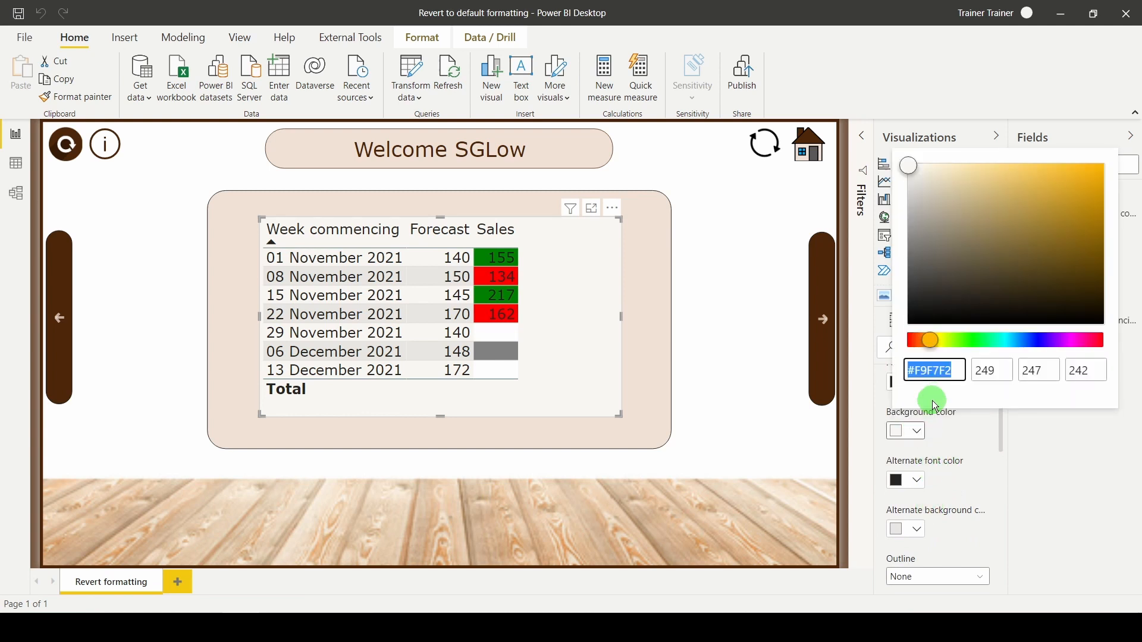
{"action": "mouse_move", "coordinate": [934, 406]}
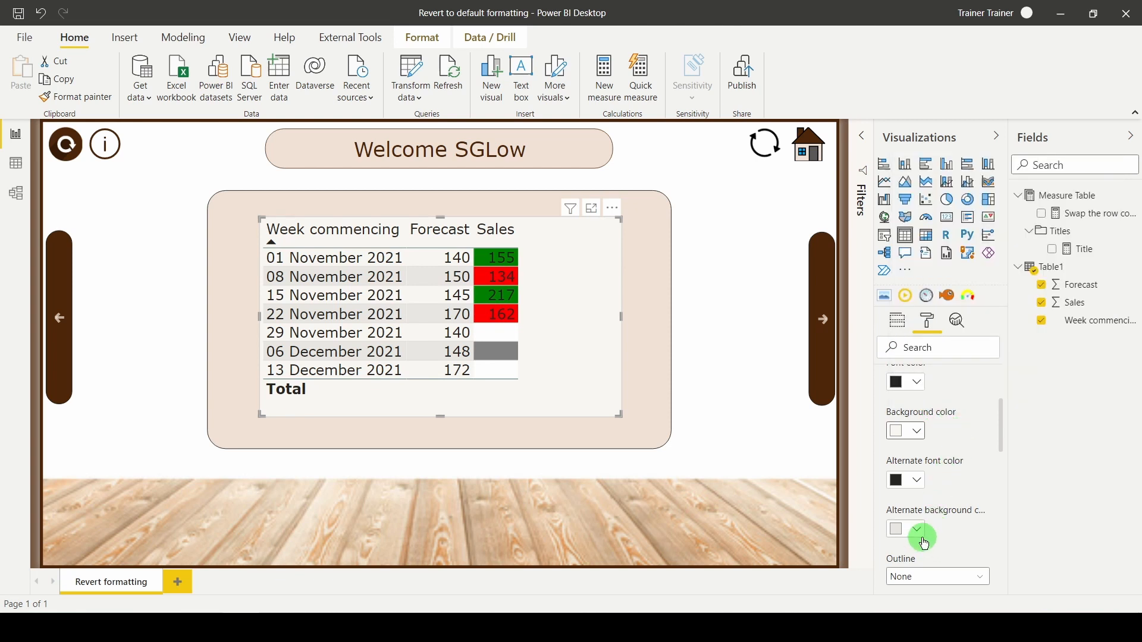
{"action": "left_click", "coordinate": [918, 529]}
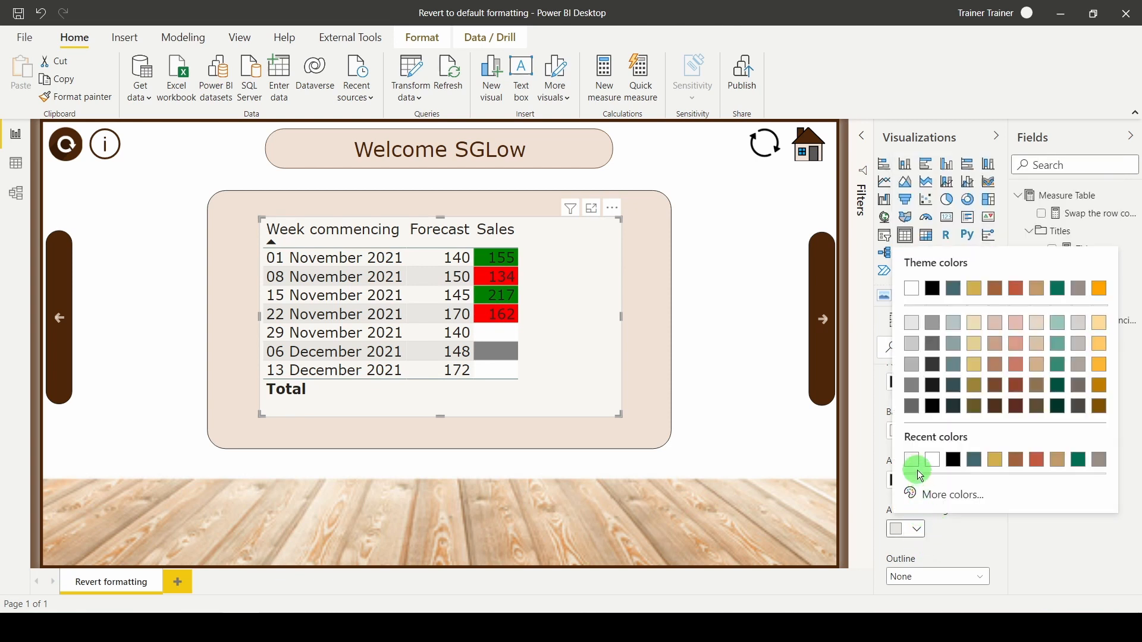
{"action": "left_click", "coordinate": [956, 496]}
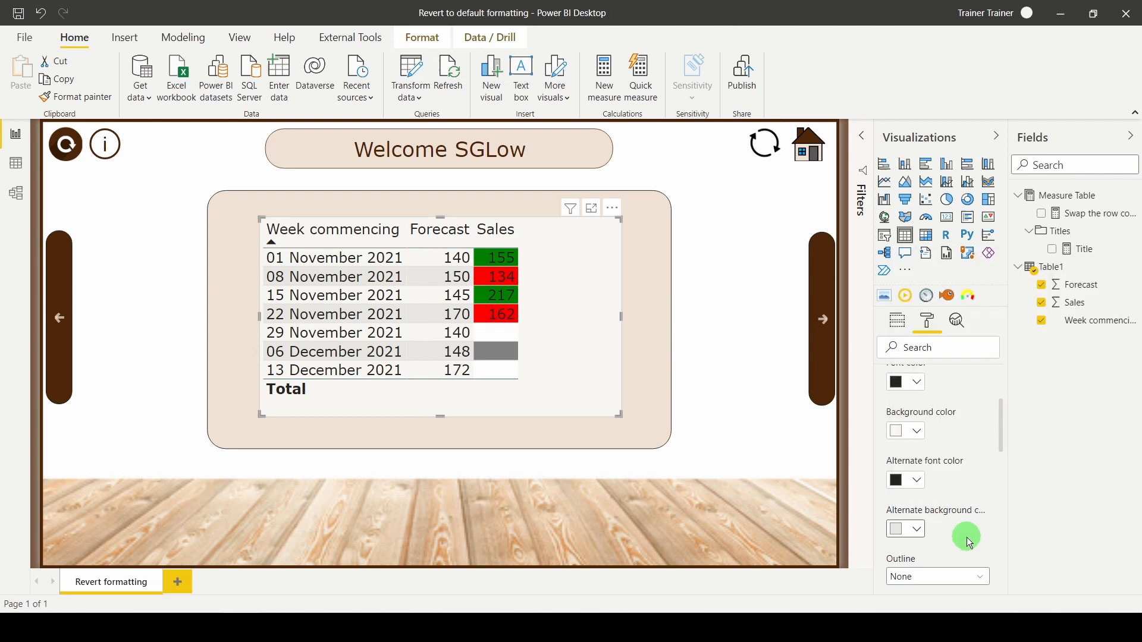
{"action": "left_click", "coordinate": [1092, 213]}
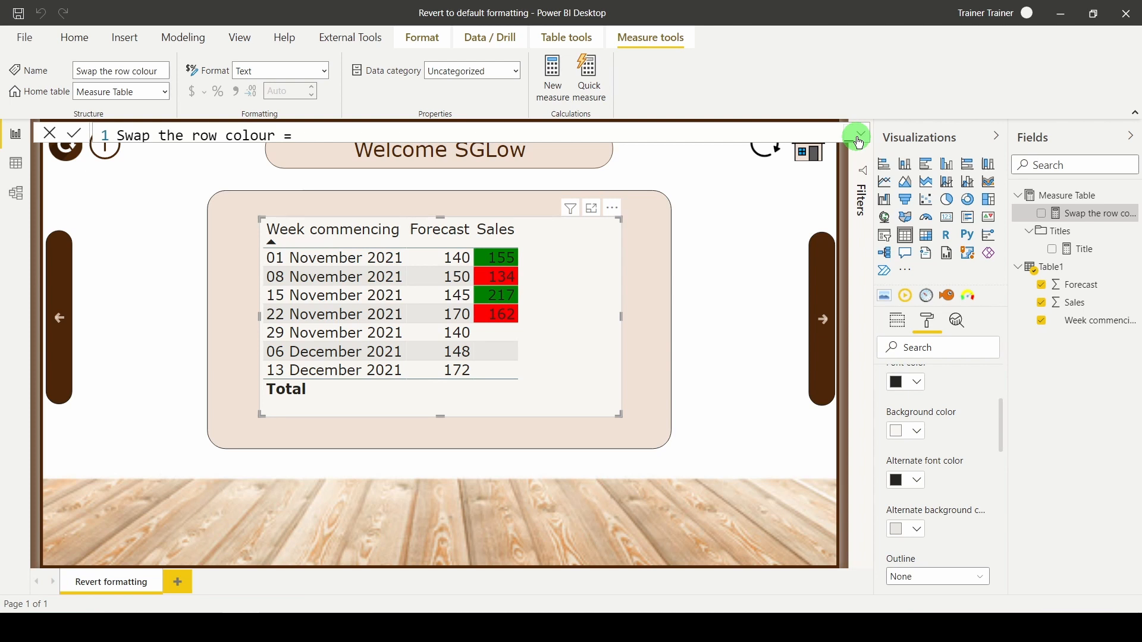
{"action": "mouse_move", "coordinate": [781, 179]}
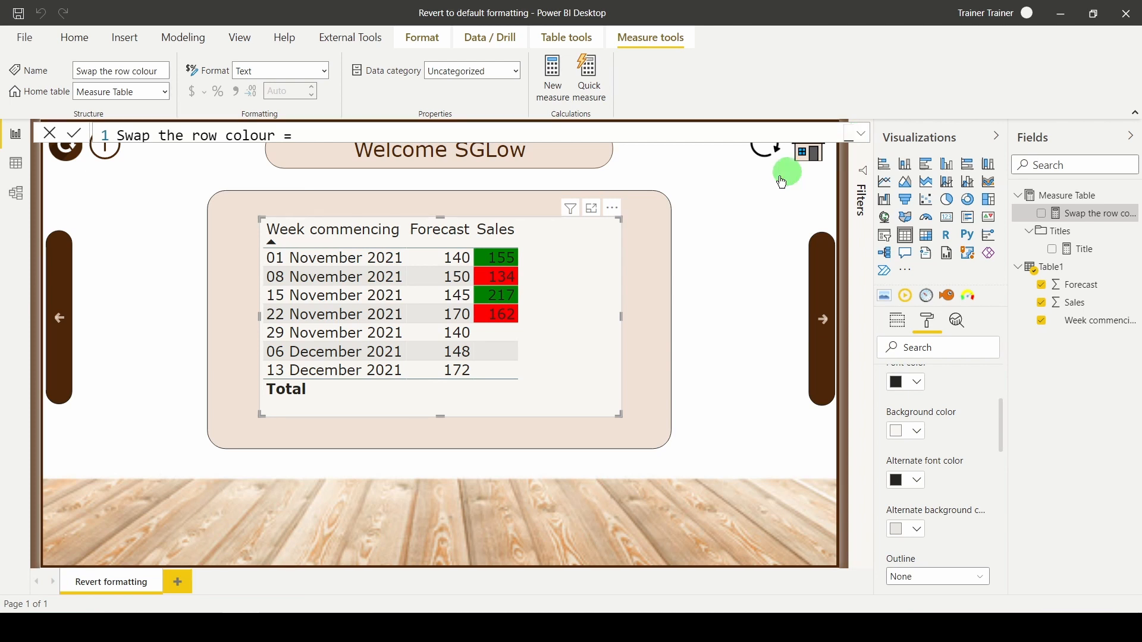
{"action": "mouse_move", "coordinate": [863, 137]}
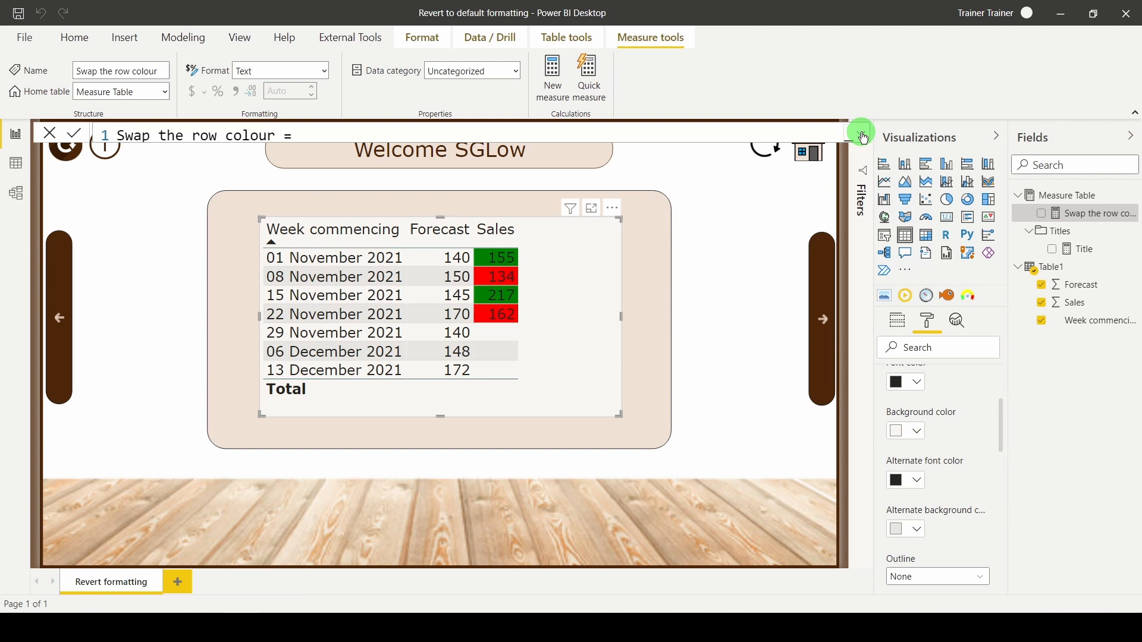
Expand the formula bar to review the measure's updated hex colour codes #E8E6E1 and #F9F7F2.
{"action": "left_click", "coordinate": [861, 136]}
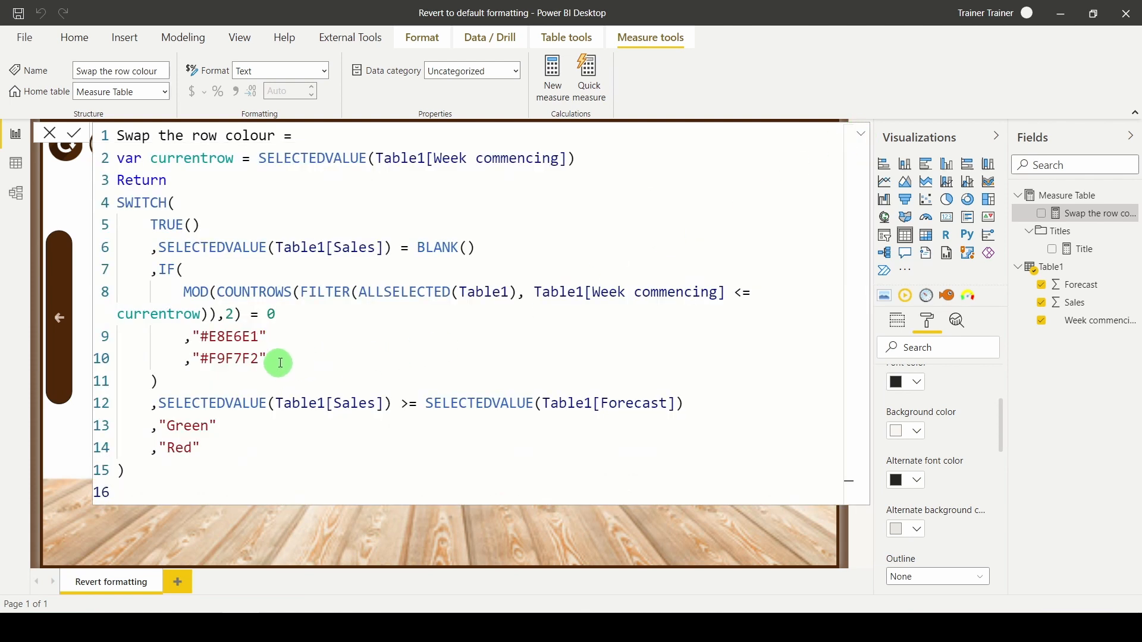
{"action": "mouse_move", "coordinate": [290, 373]}
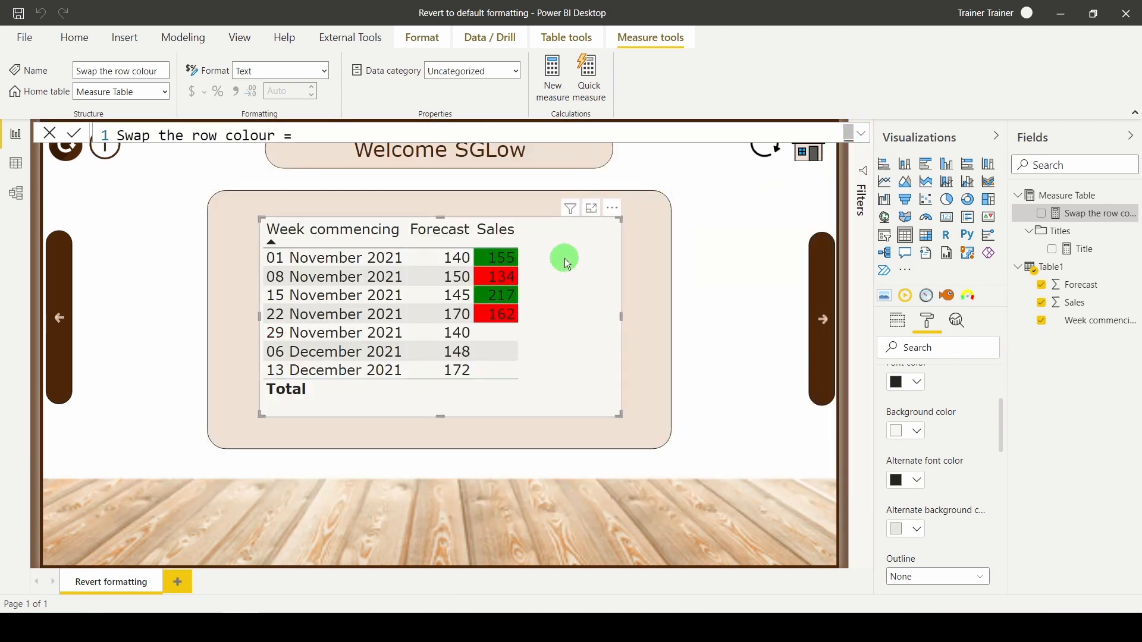
{"action": "mouse_move", "coordinate": [495, 324]}
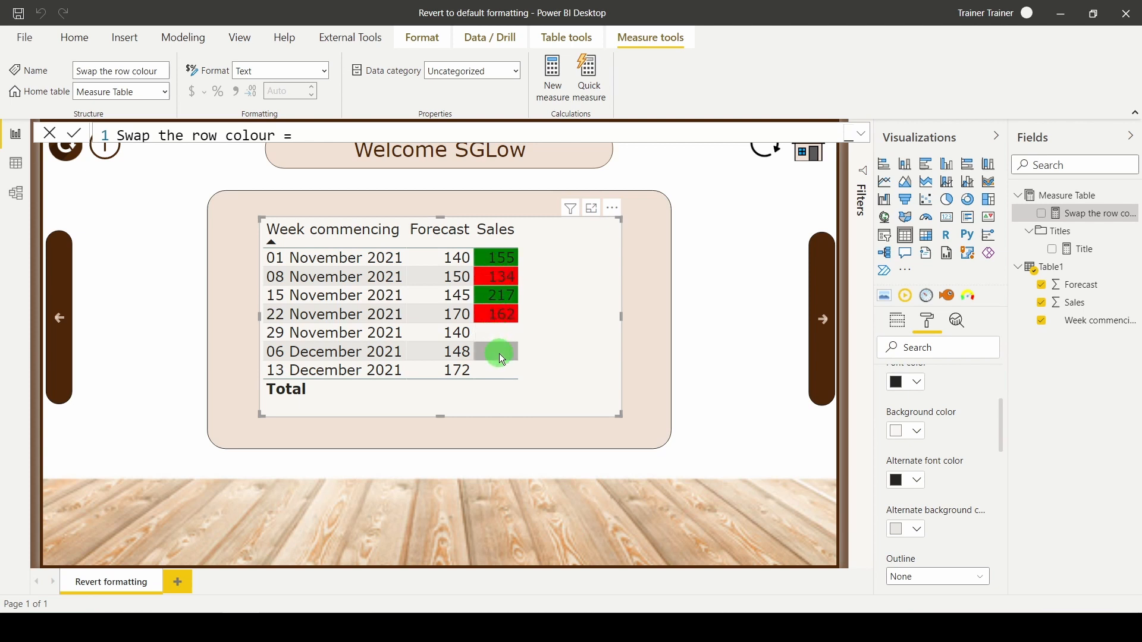
{"action": "mouse_move", "coordinate": [519, 366]}
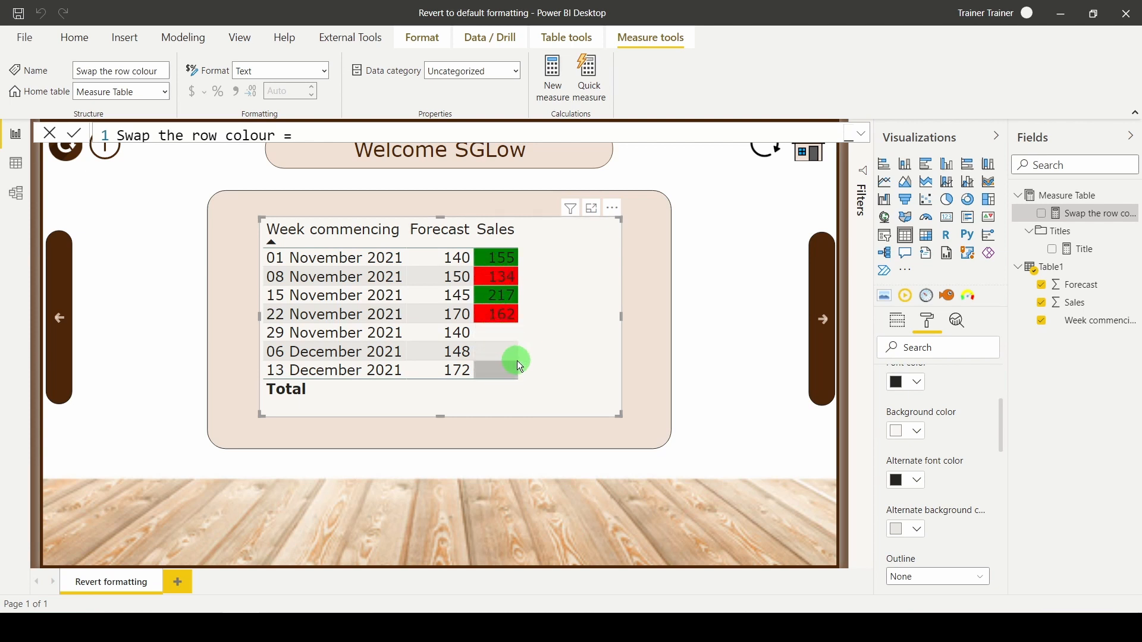
{"action": "mouse_move", "coordinate": [677, 346]}
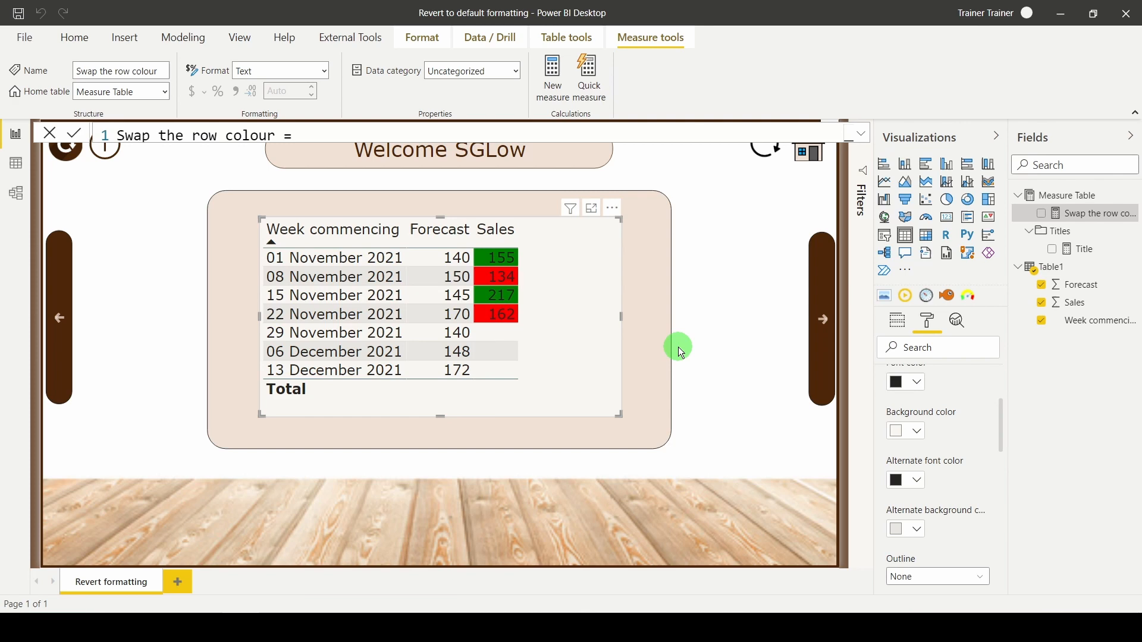